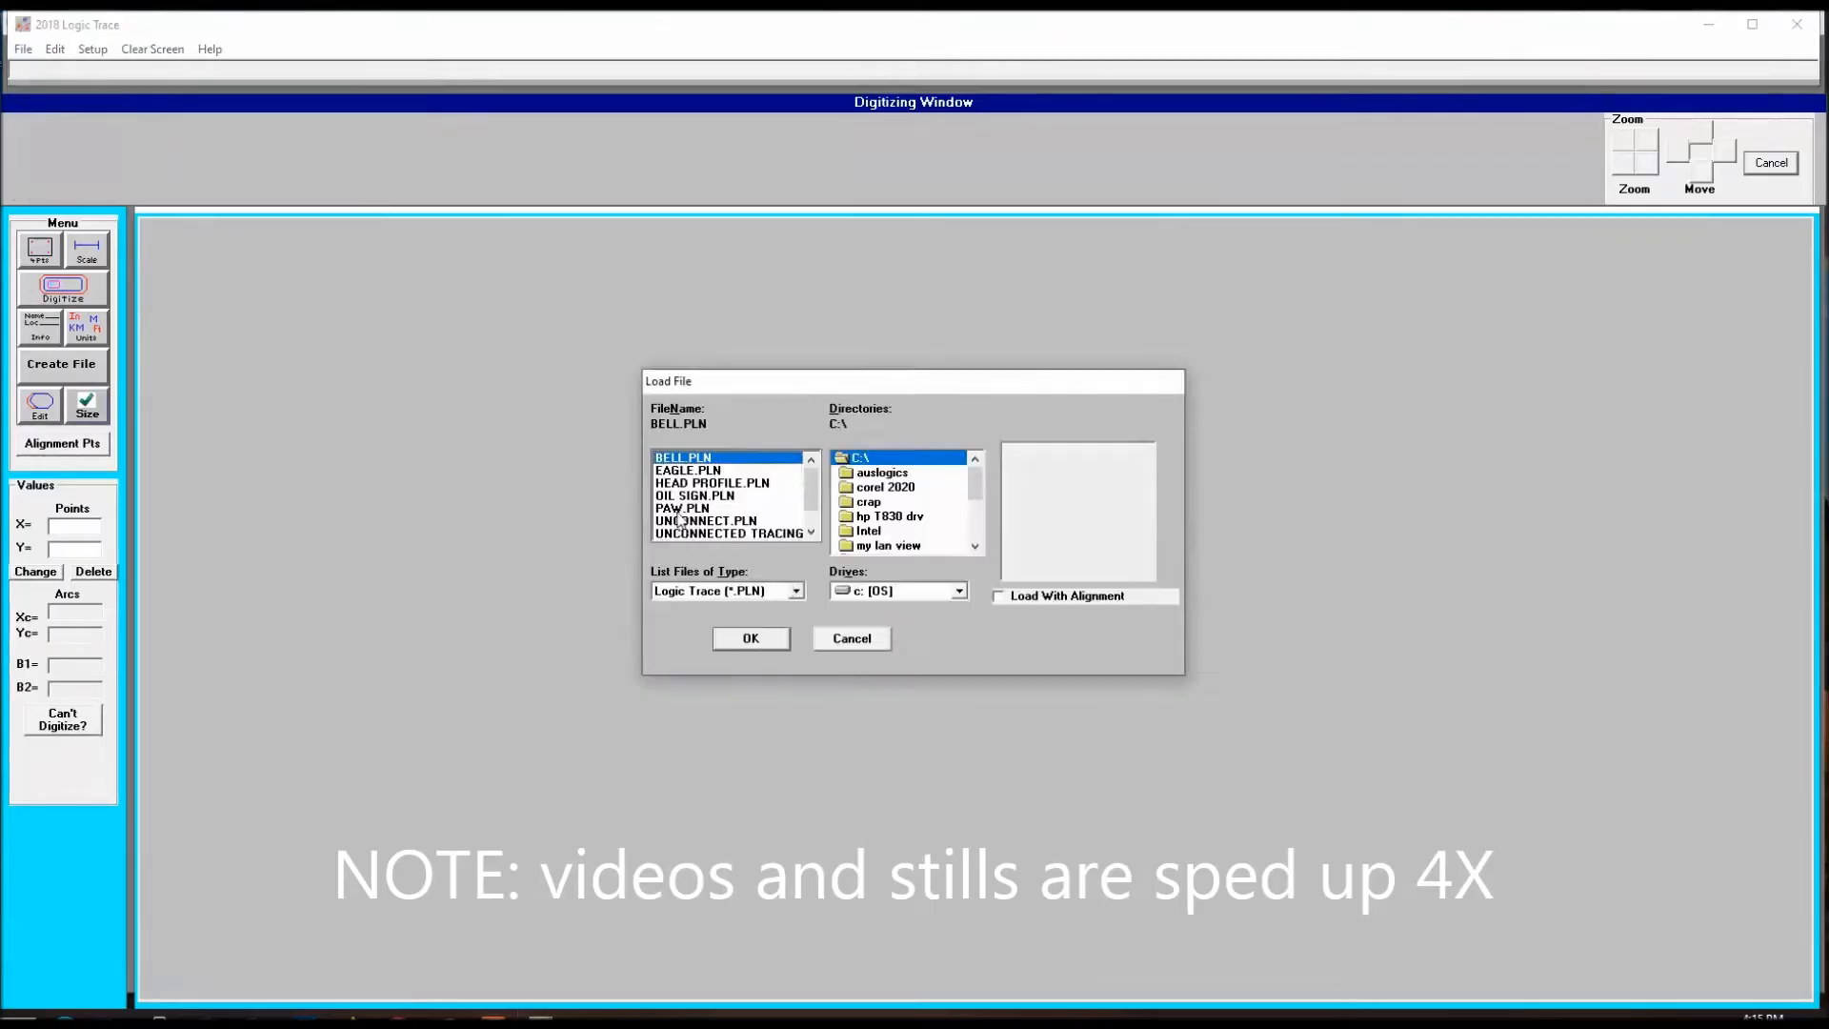
# Dismiss the Load File window and begin tracing the bottom claw as a polyline.
pyautogui.click(750, 639)
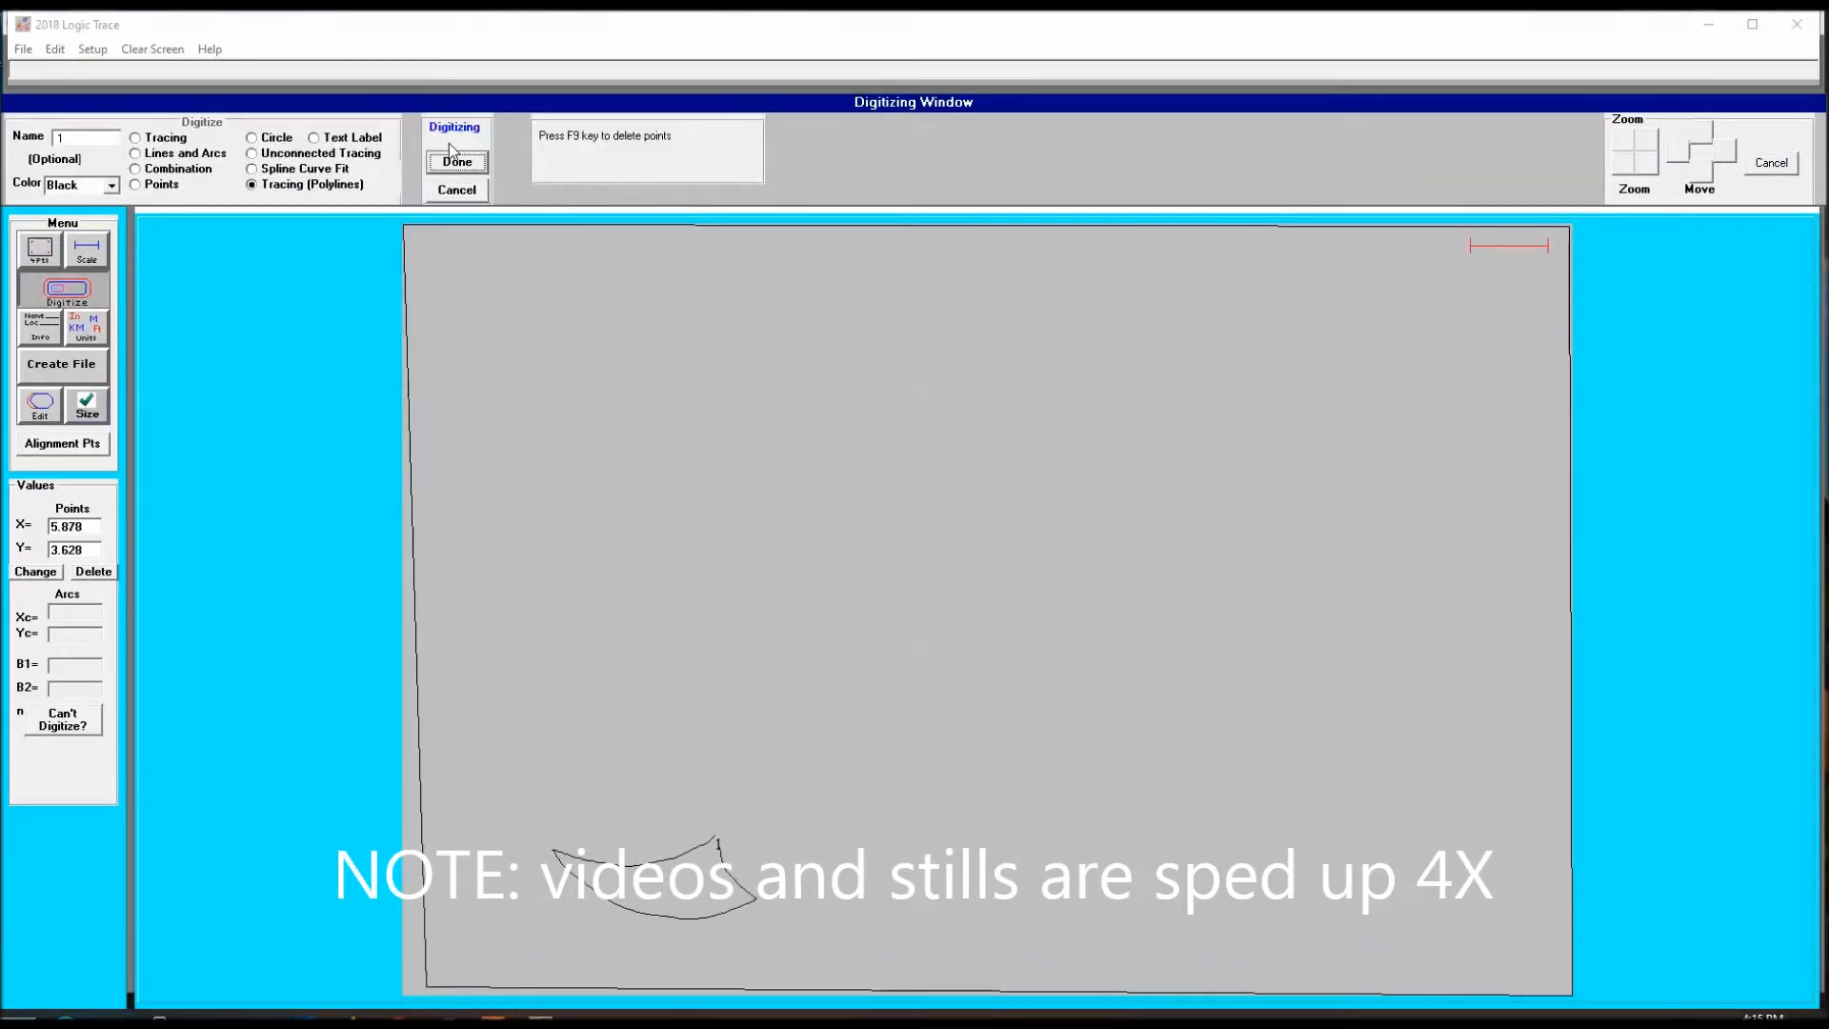
# Finish the bottom and second claw outlines, joining each back to its start.
pyautogui.click(456, 161)
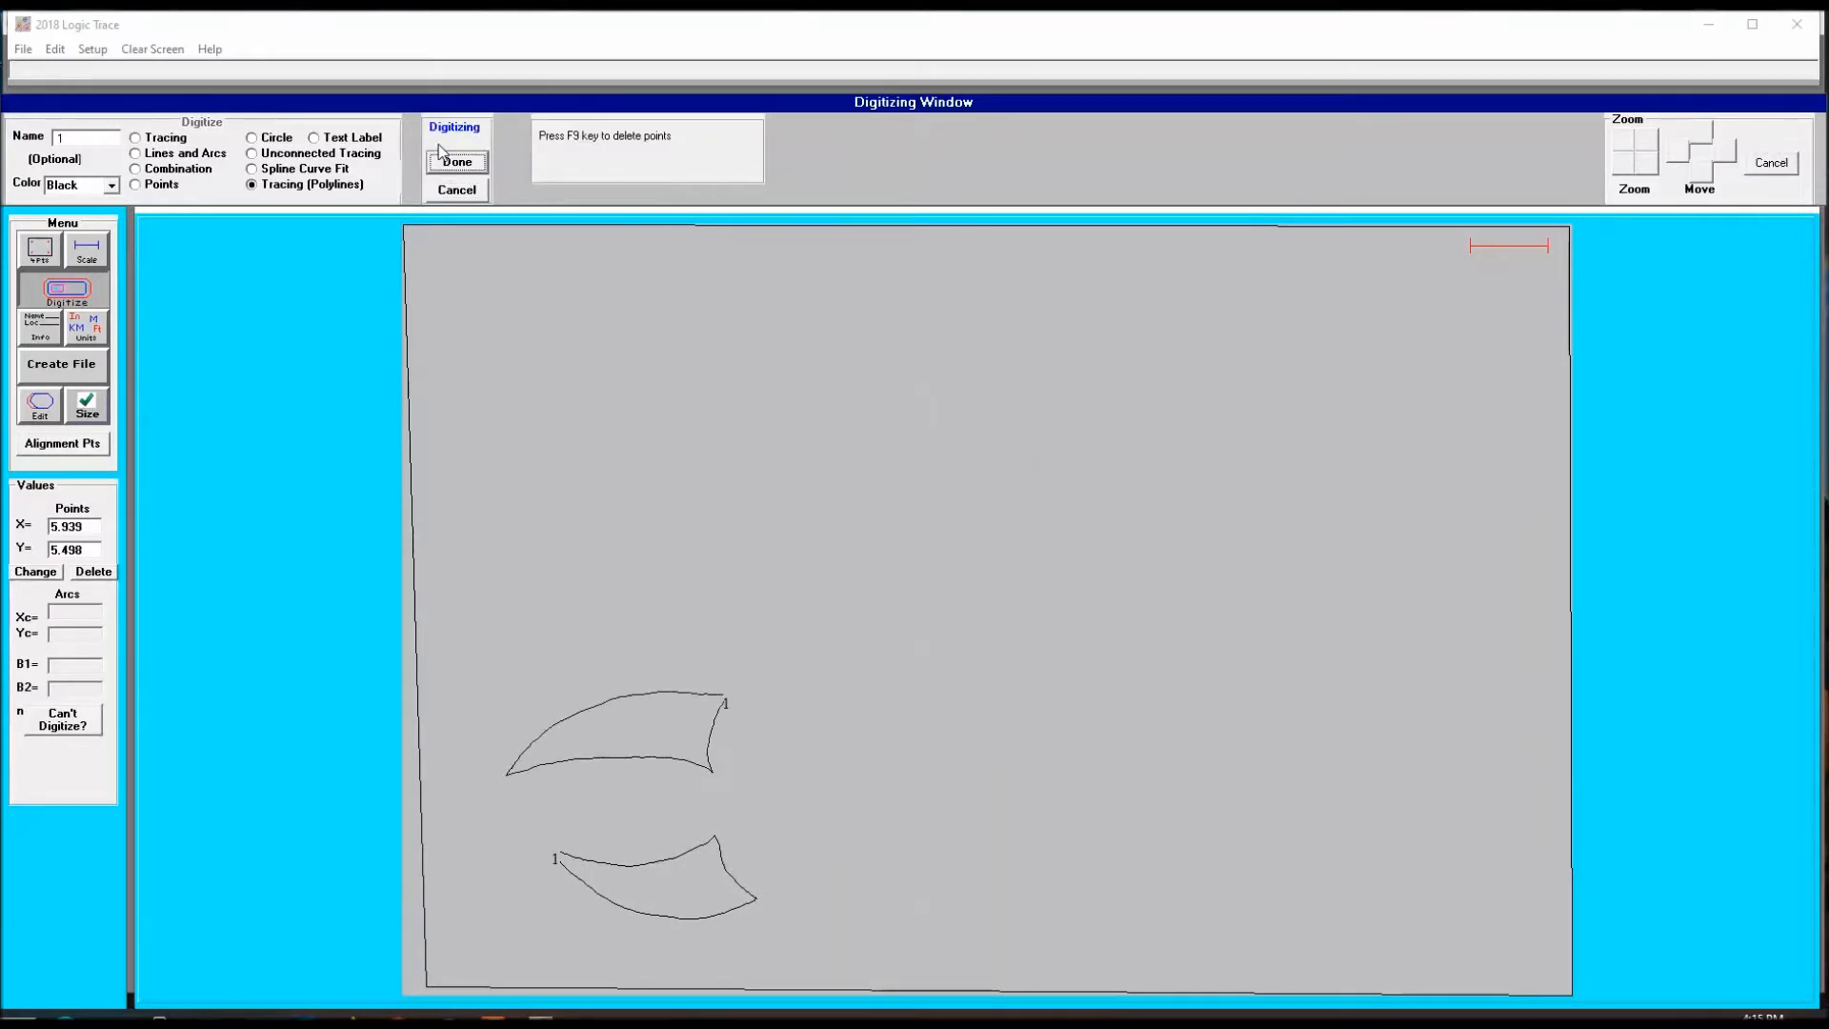
pyautogui.click(456, 161)
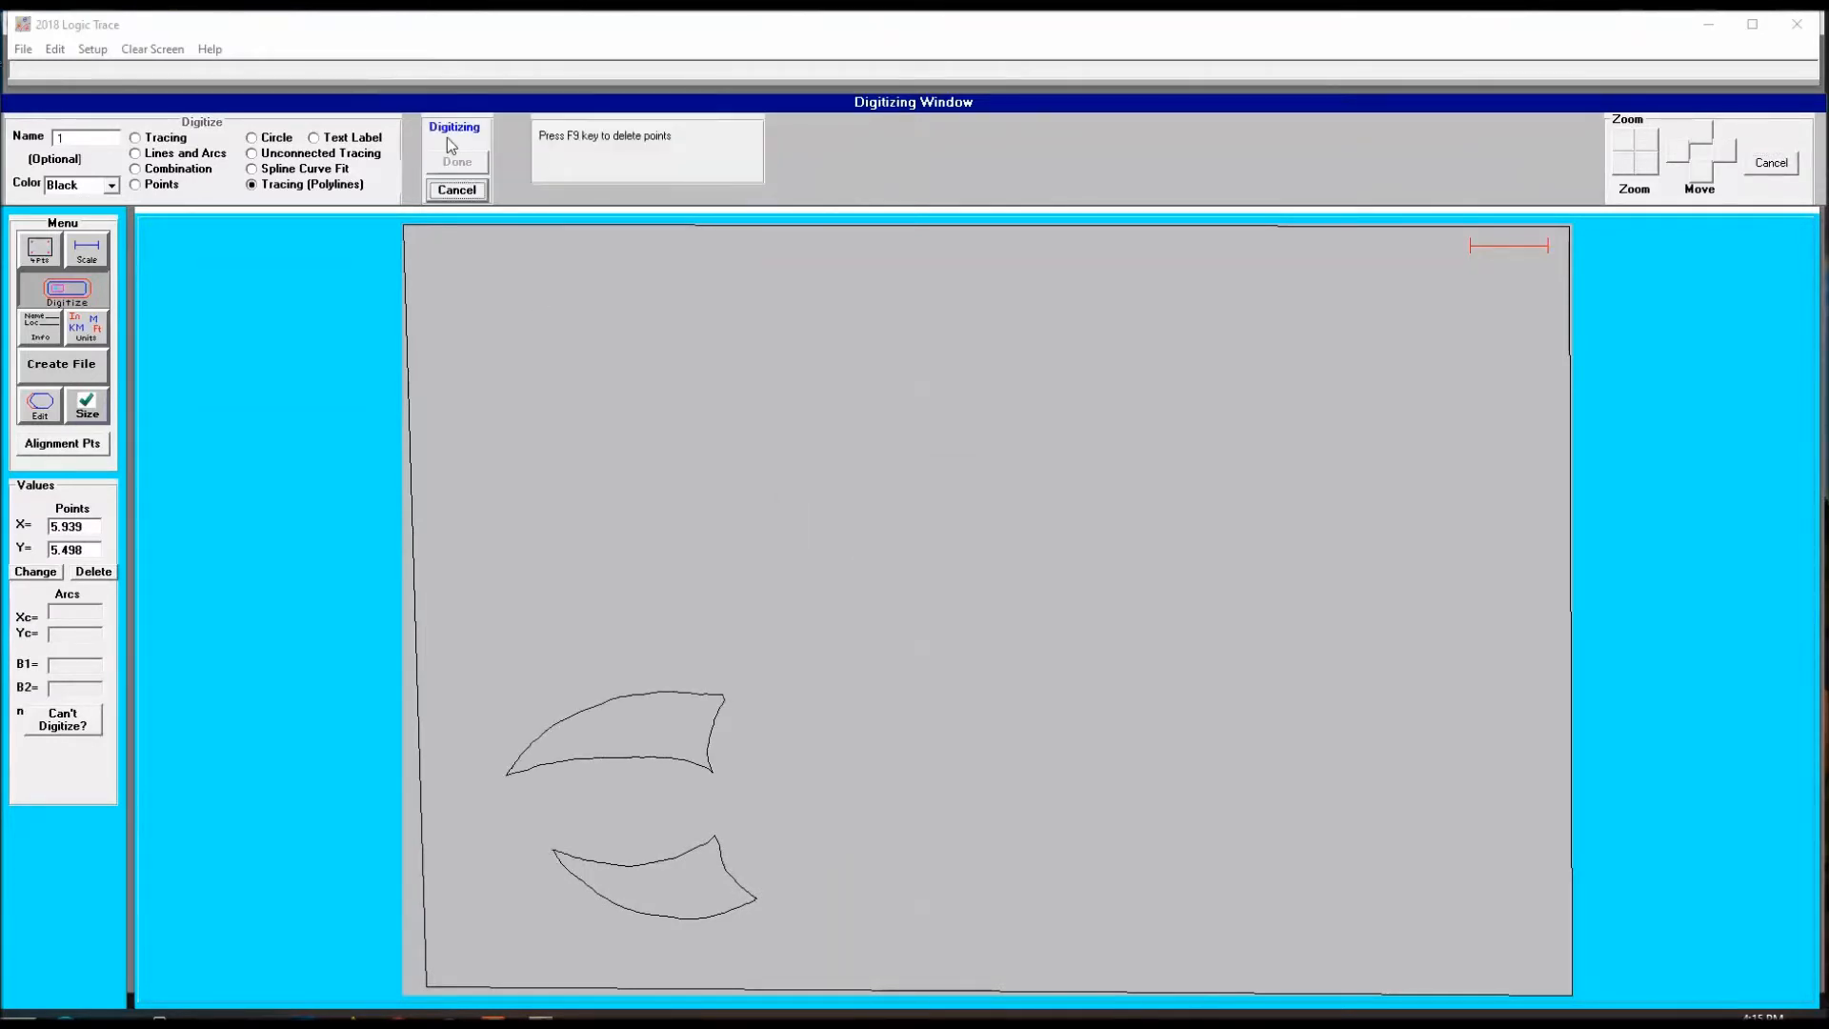
pyautogui.click(457, 157)
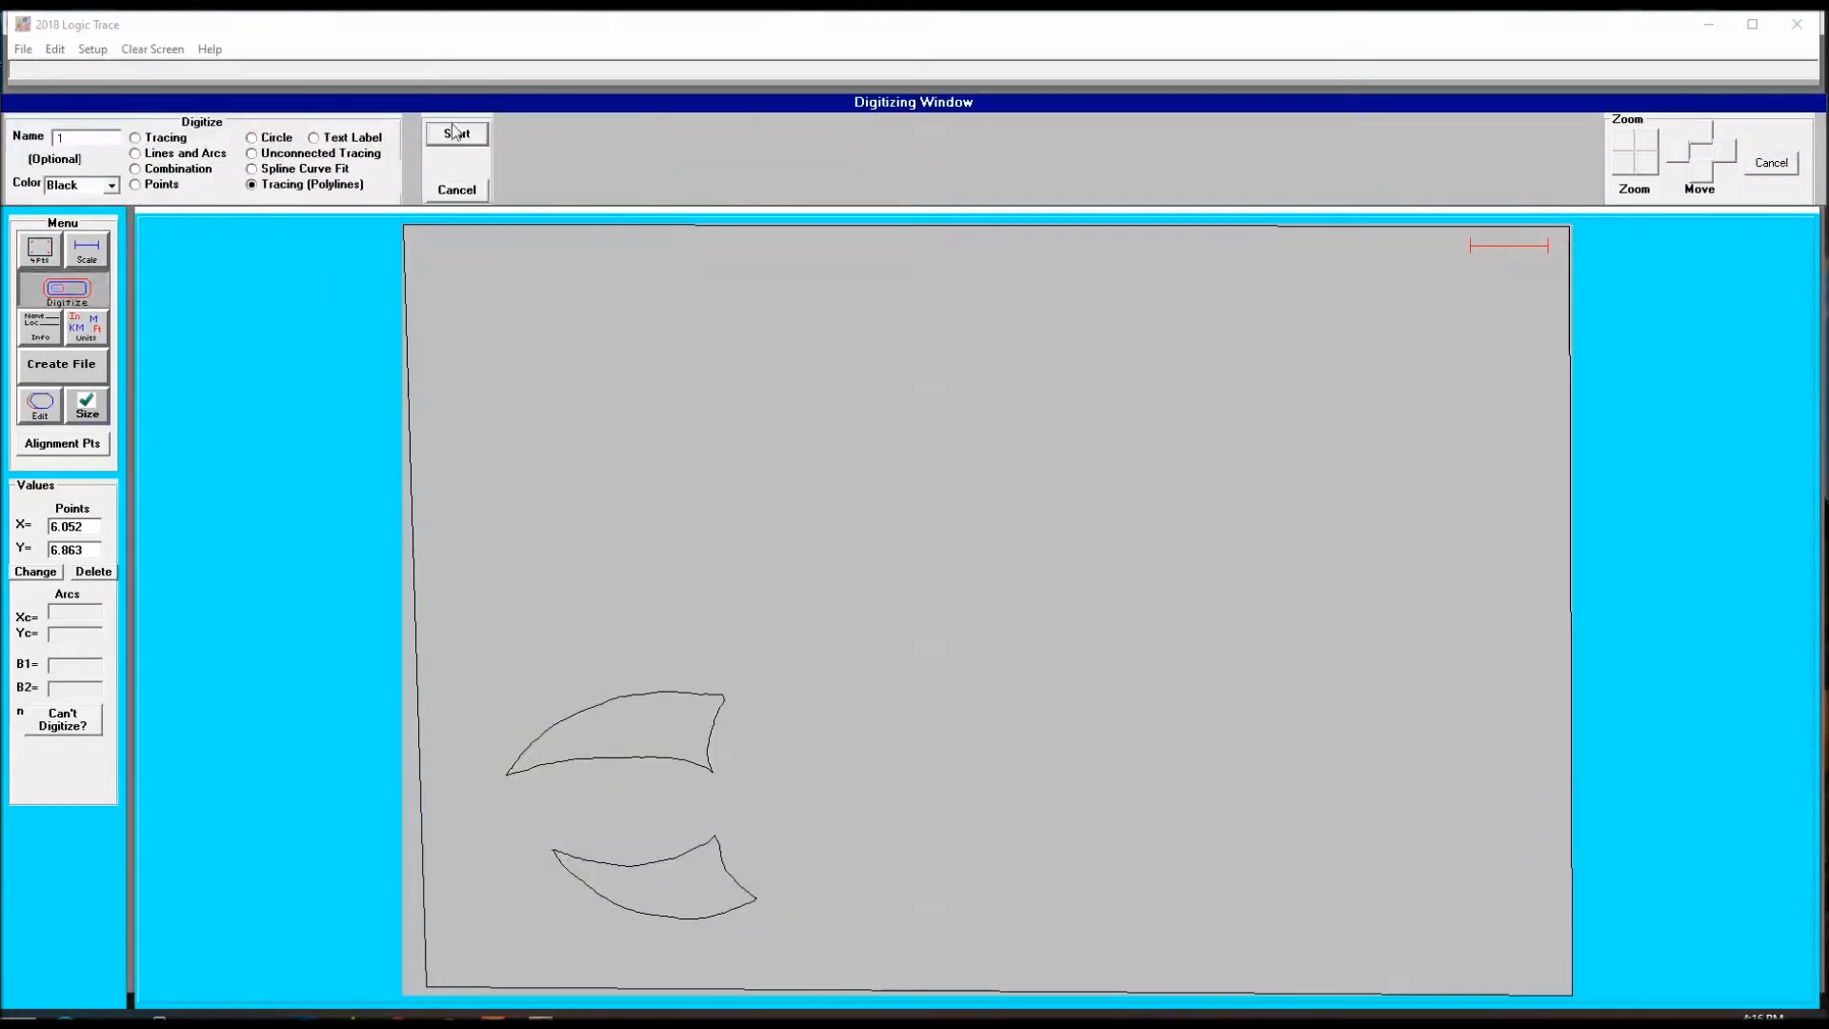
pyautogui.click(456, 132)
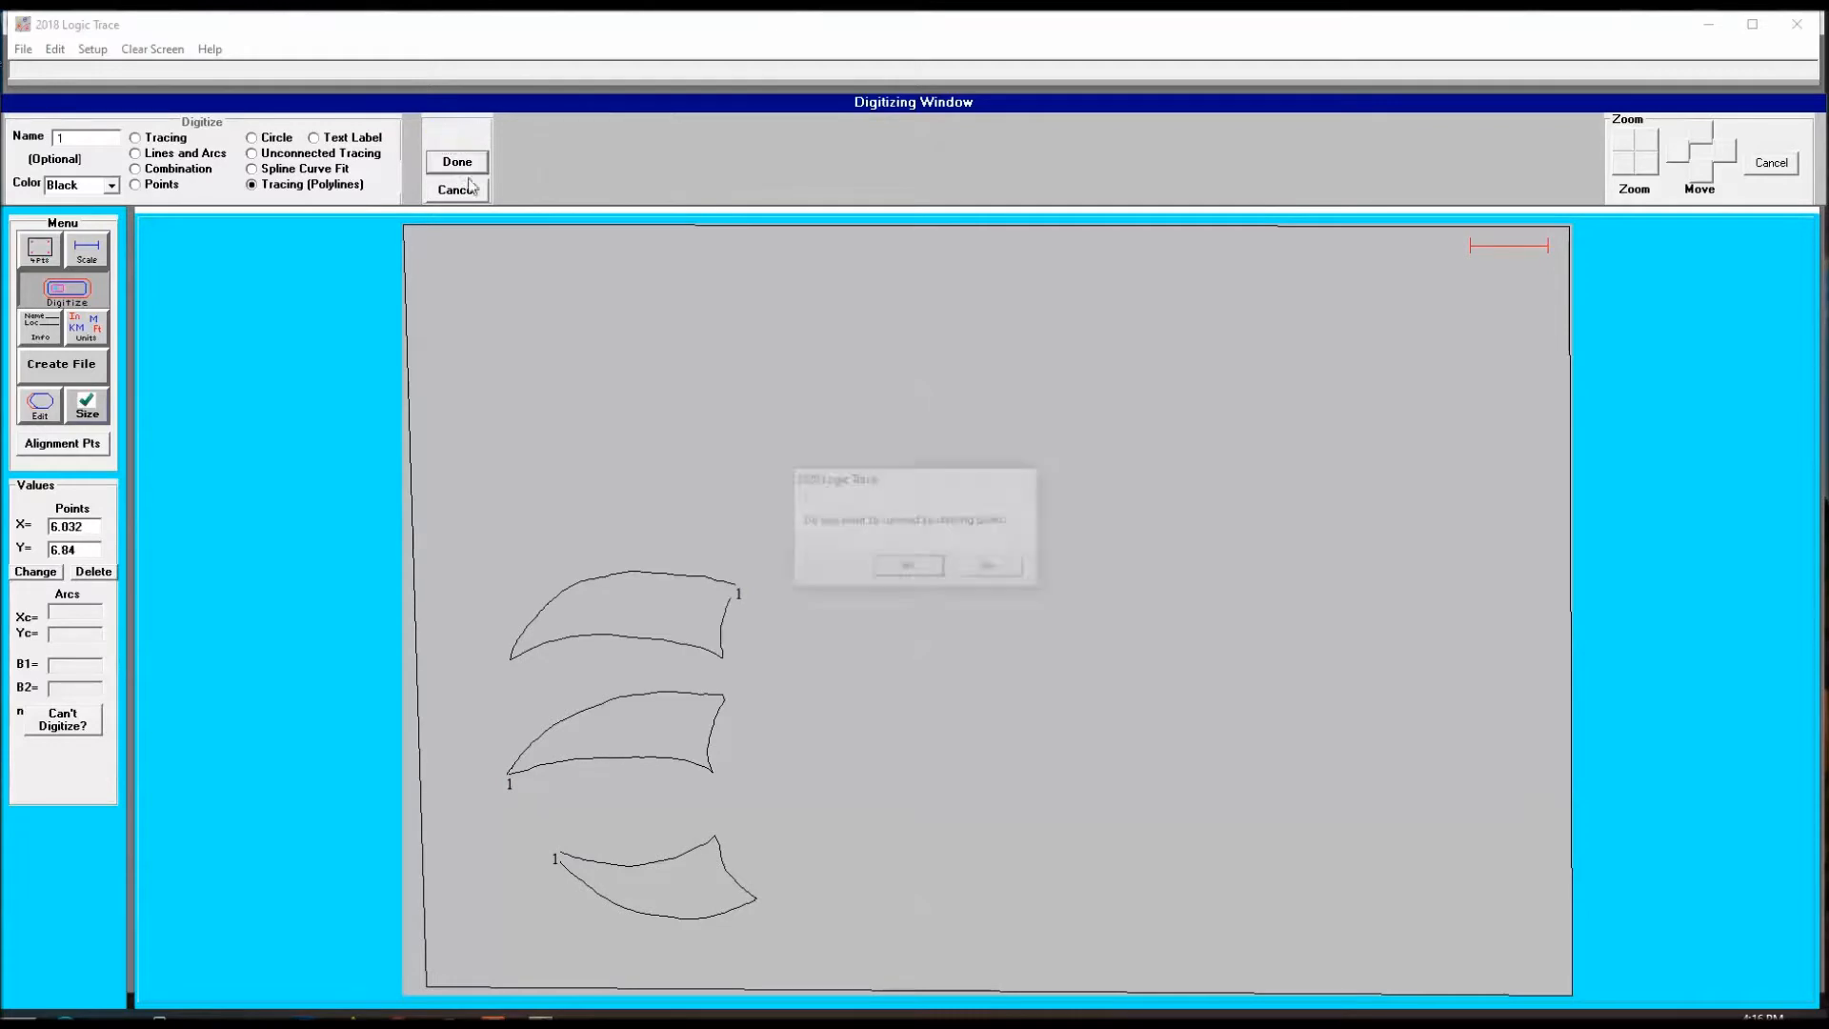
pyautogui.click(907, 565)
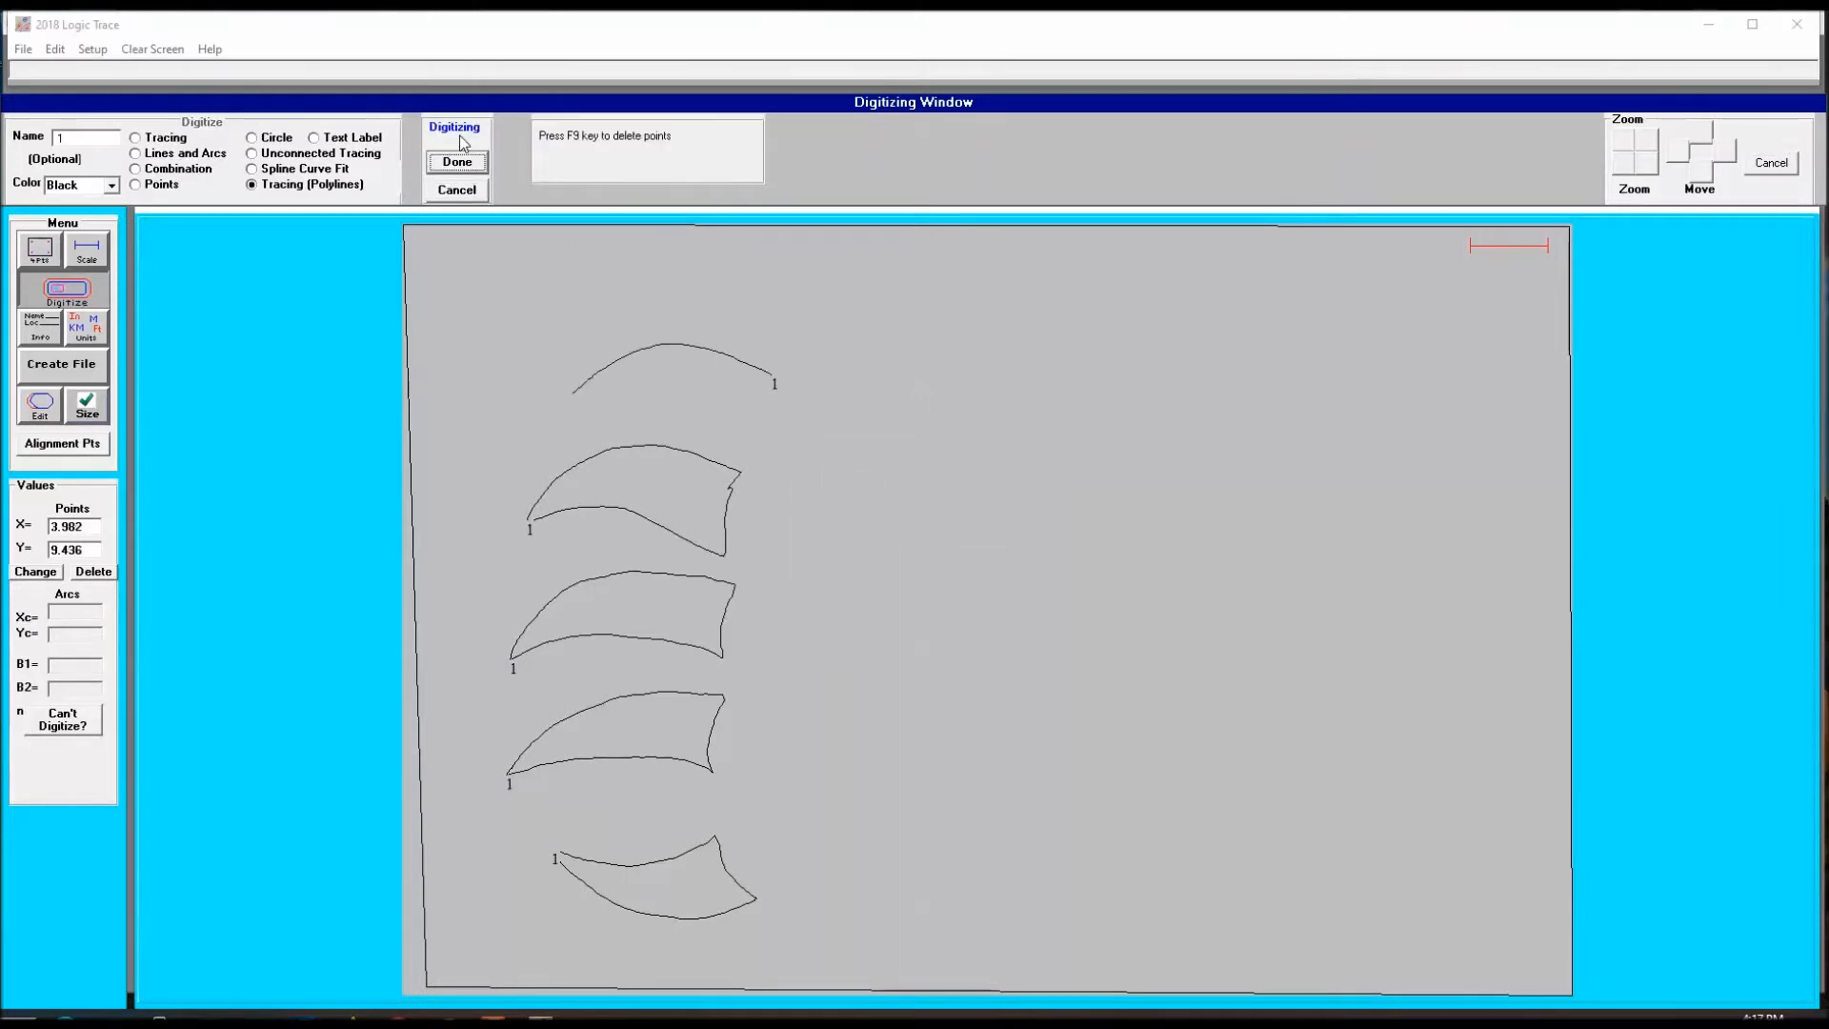
# Complete the top claw and the first three toe pads as closed polylines.
pyautogui.click(456, 161)
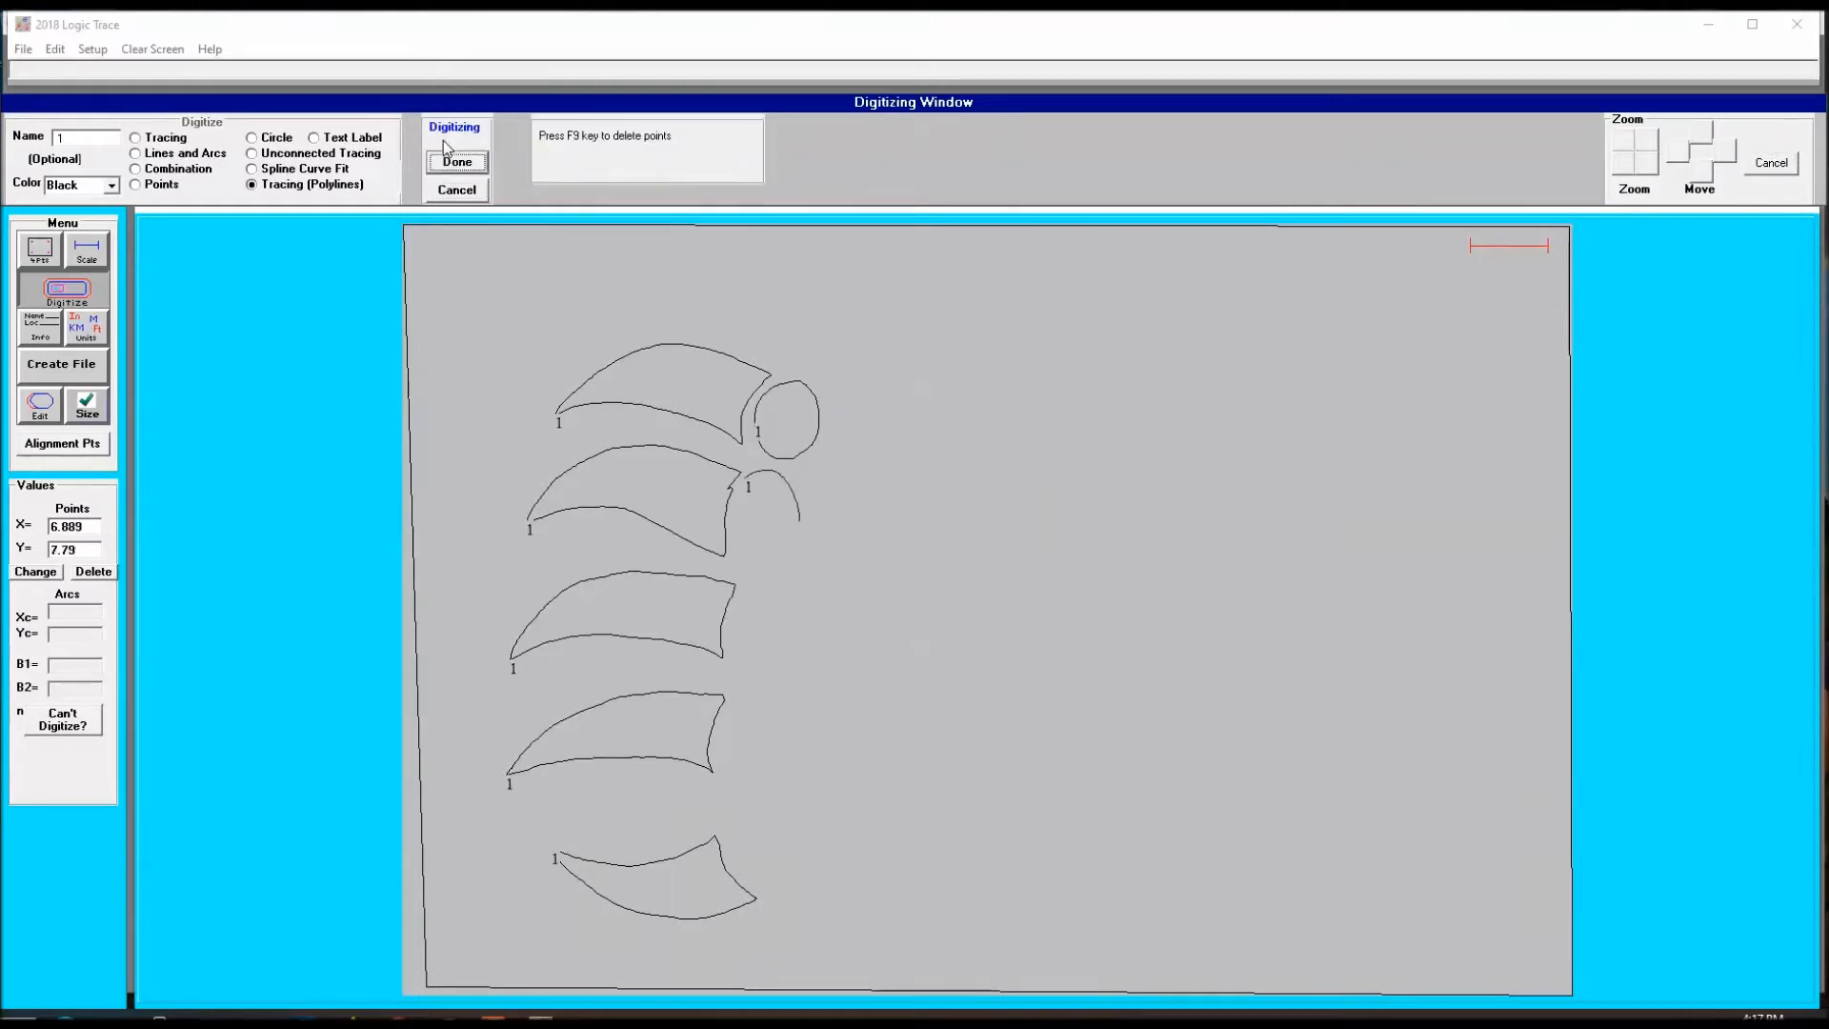
pyautogui.click(456, 161)
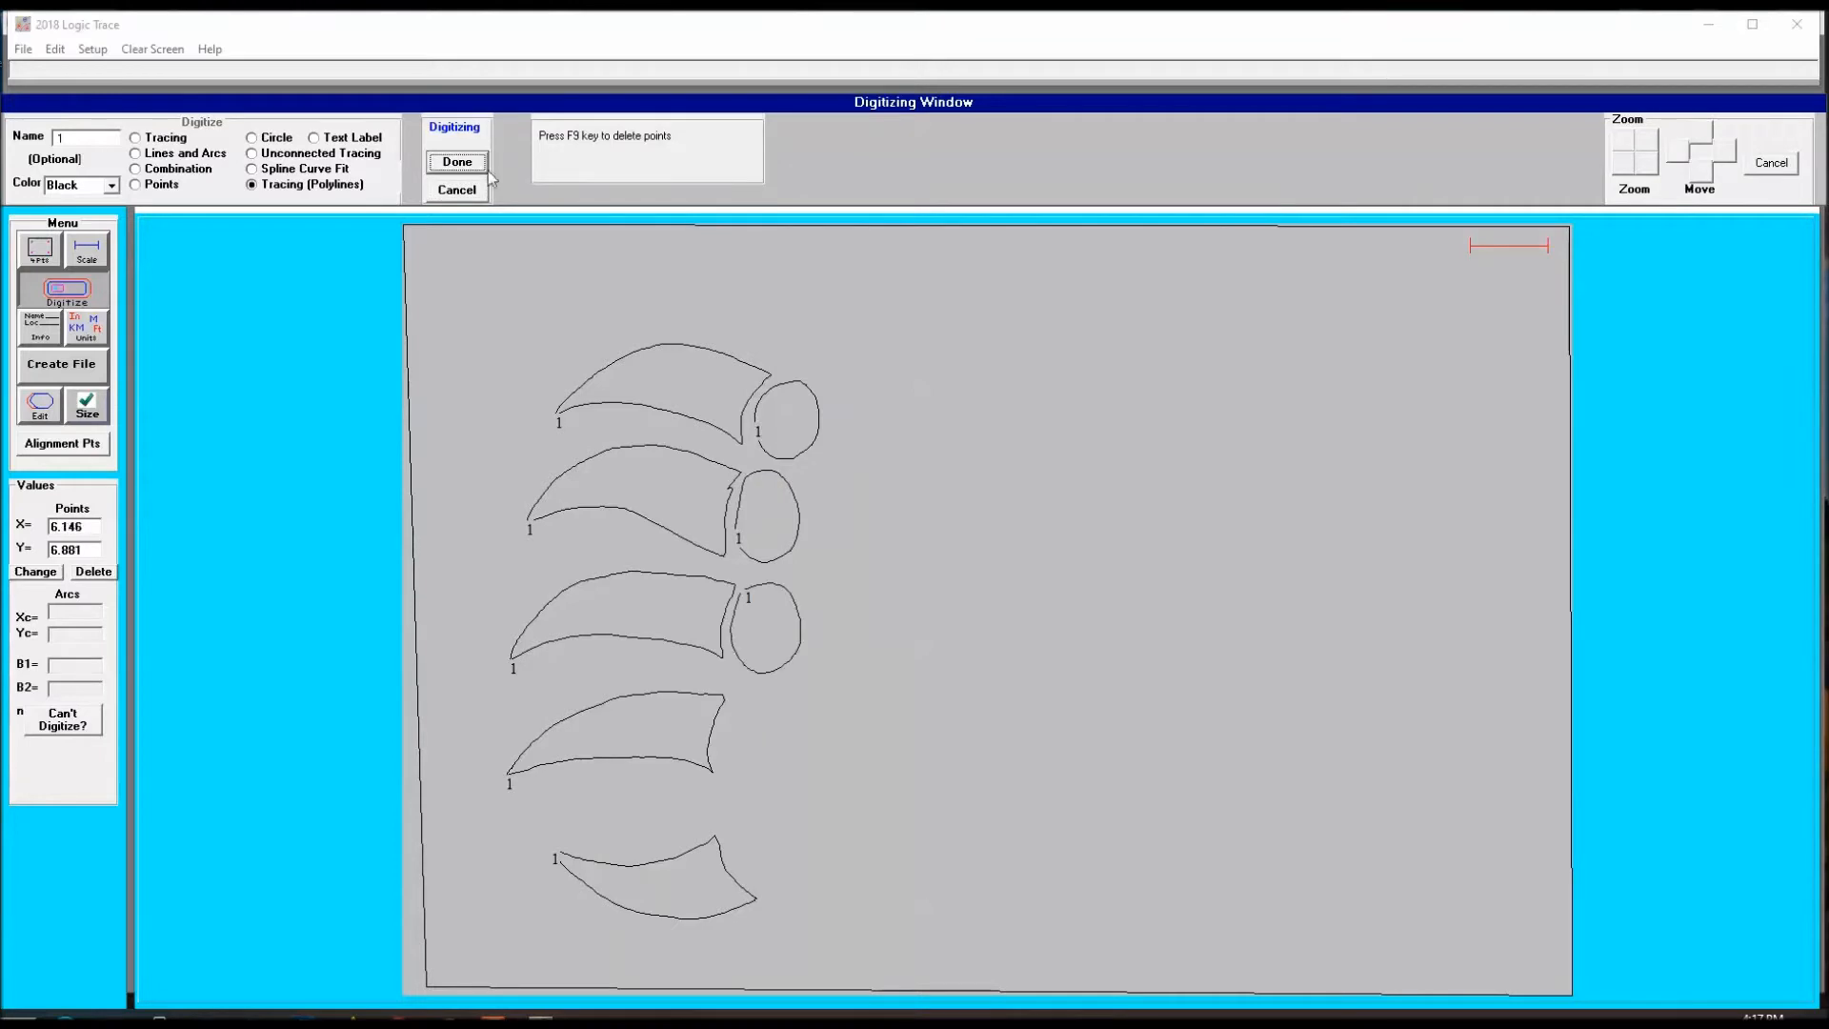
pyautogui.click(456, 161)
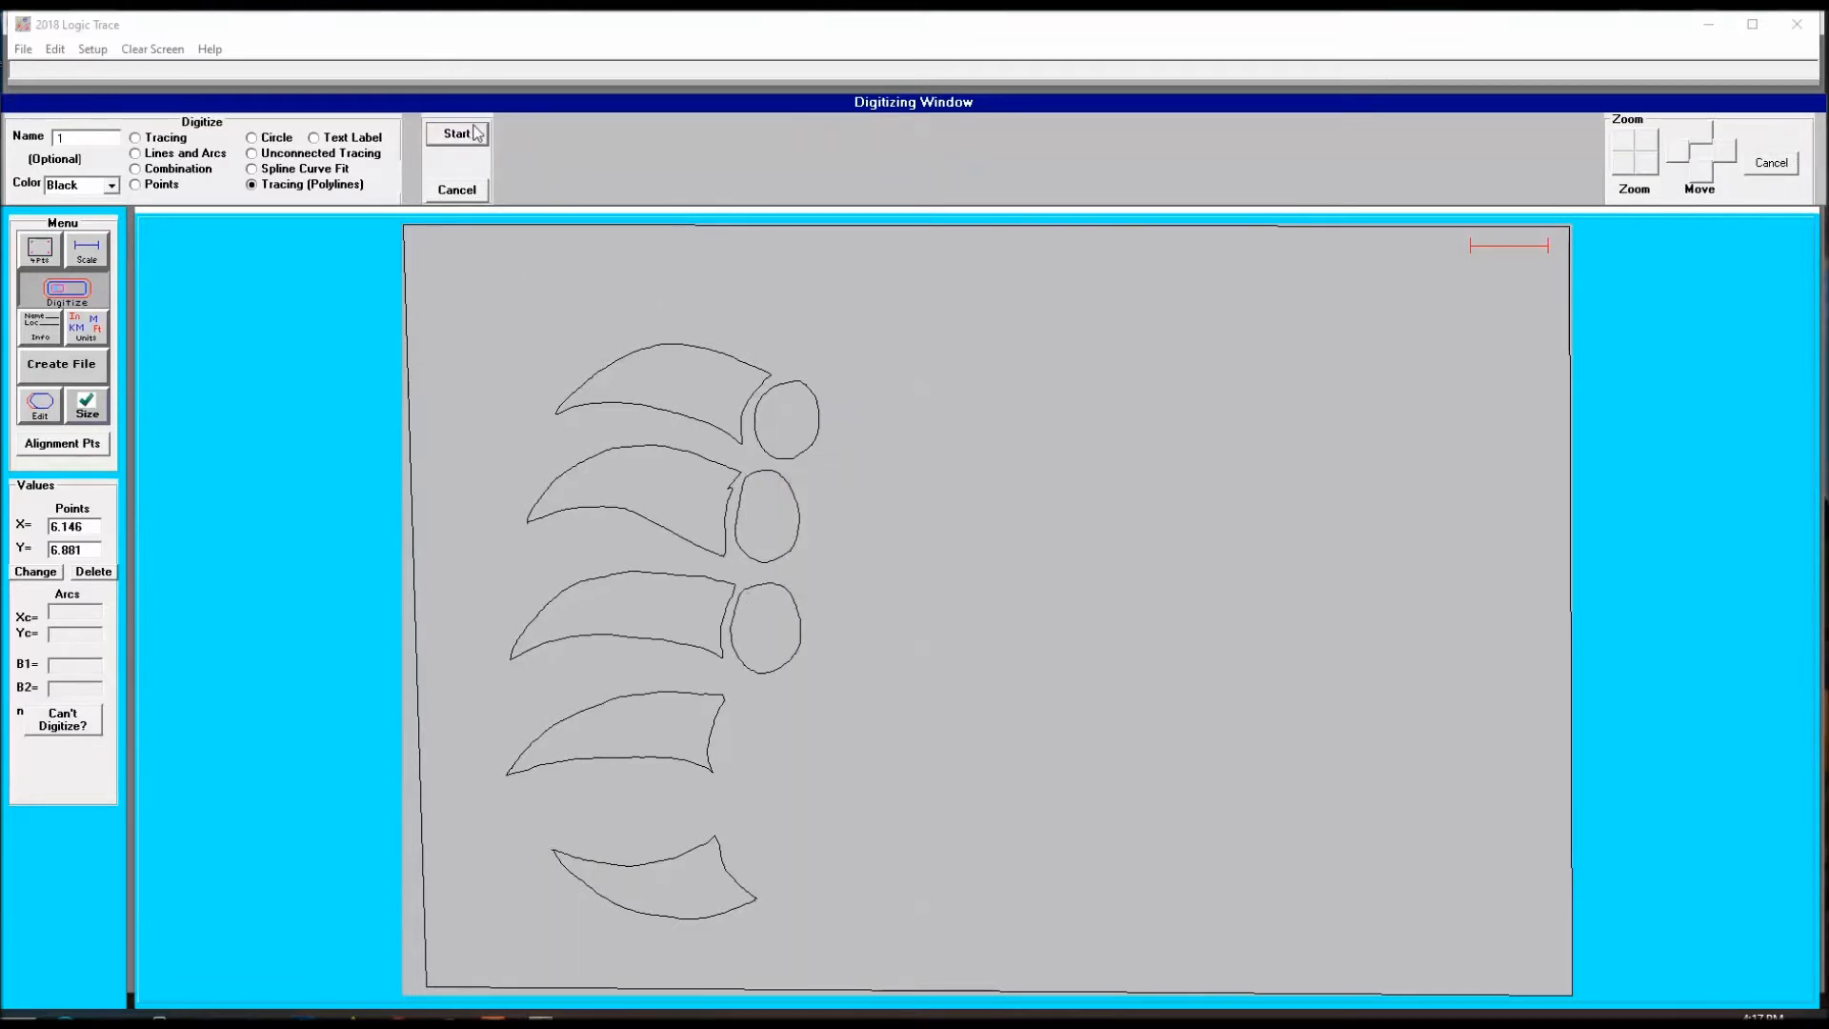
# Trace the fourth and last toe pads, connecting the outline back to its start.
pyautogui.click(455, 133)
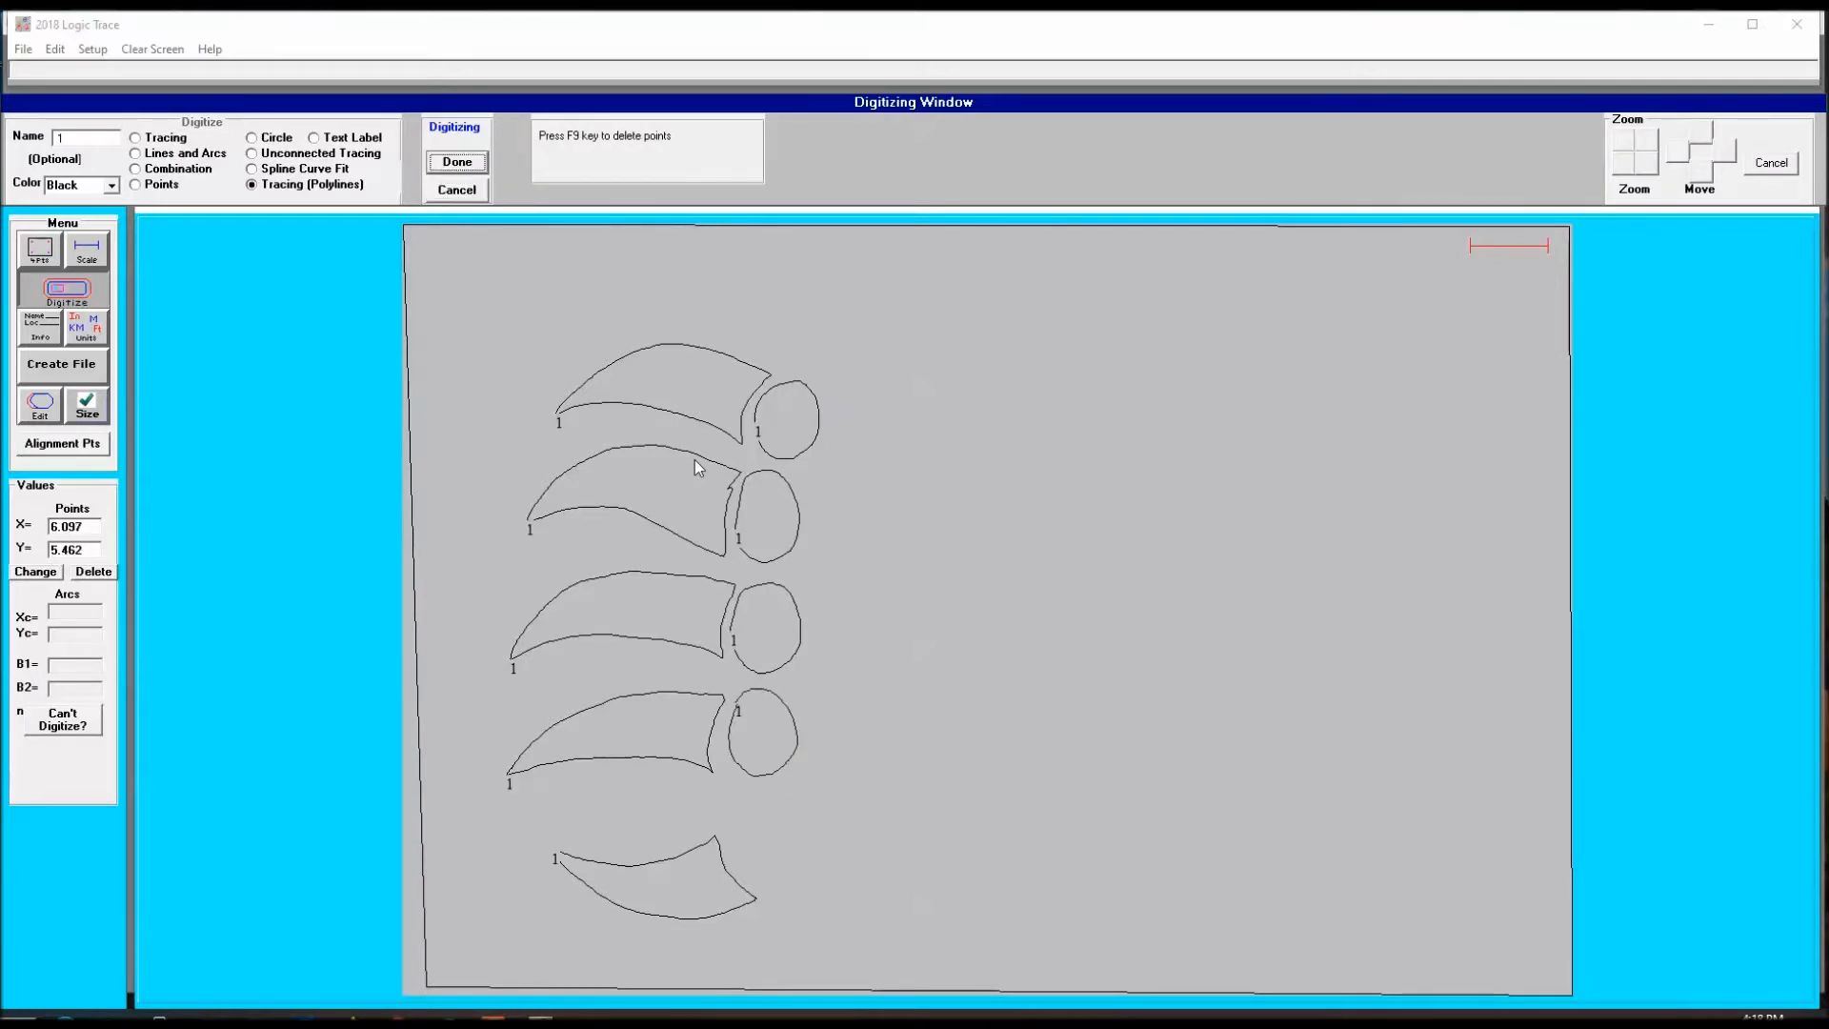
pyautogui.click(457, 161)
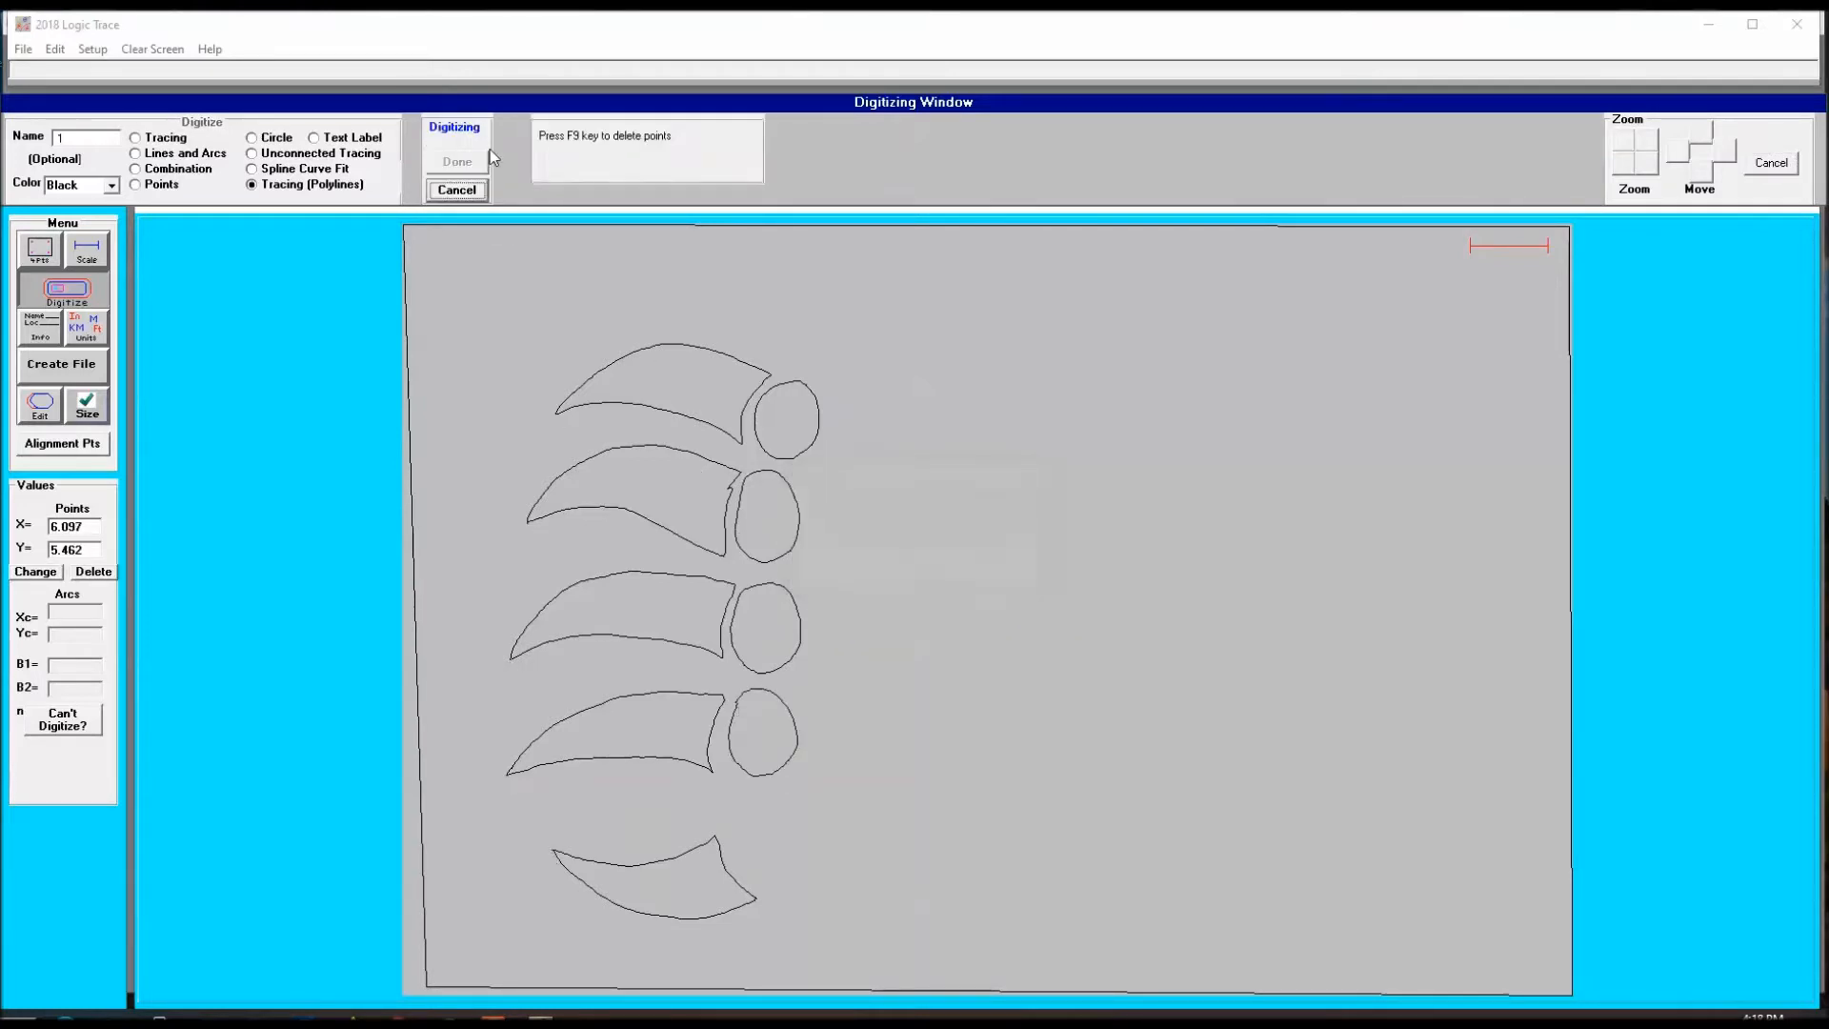
pyautogui.click(457, 161)
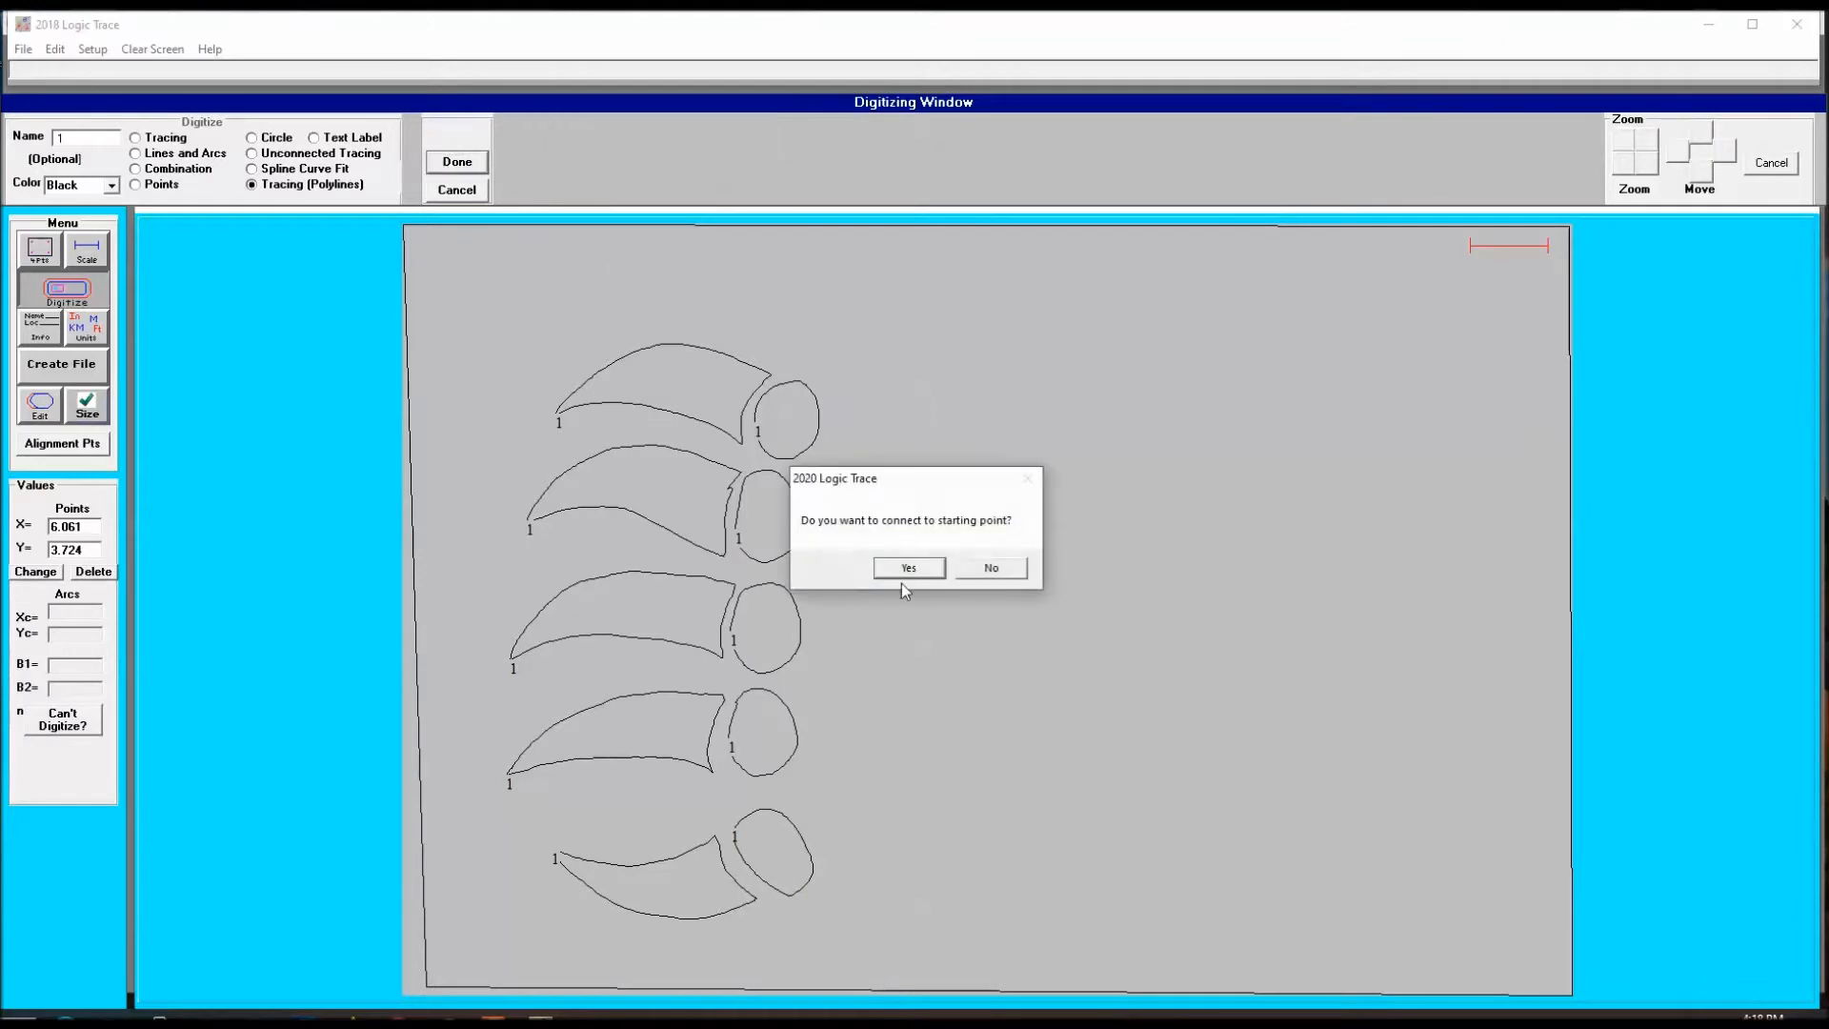
pyautogui.click(908, 568)
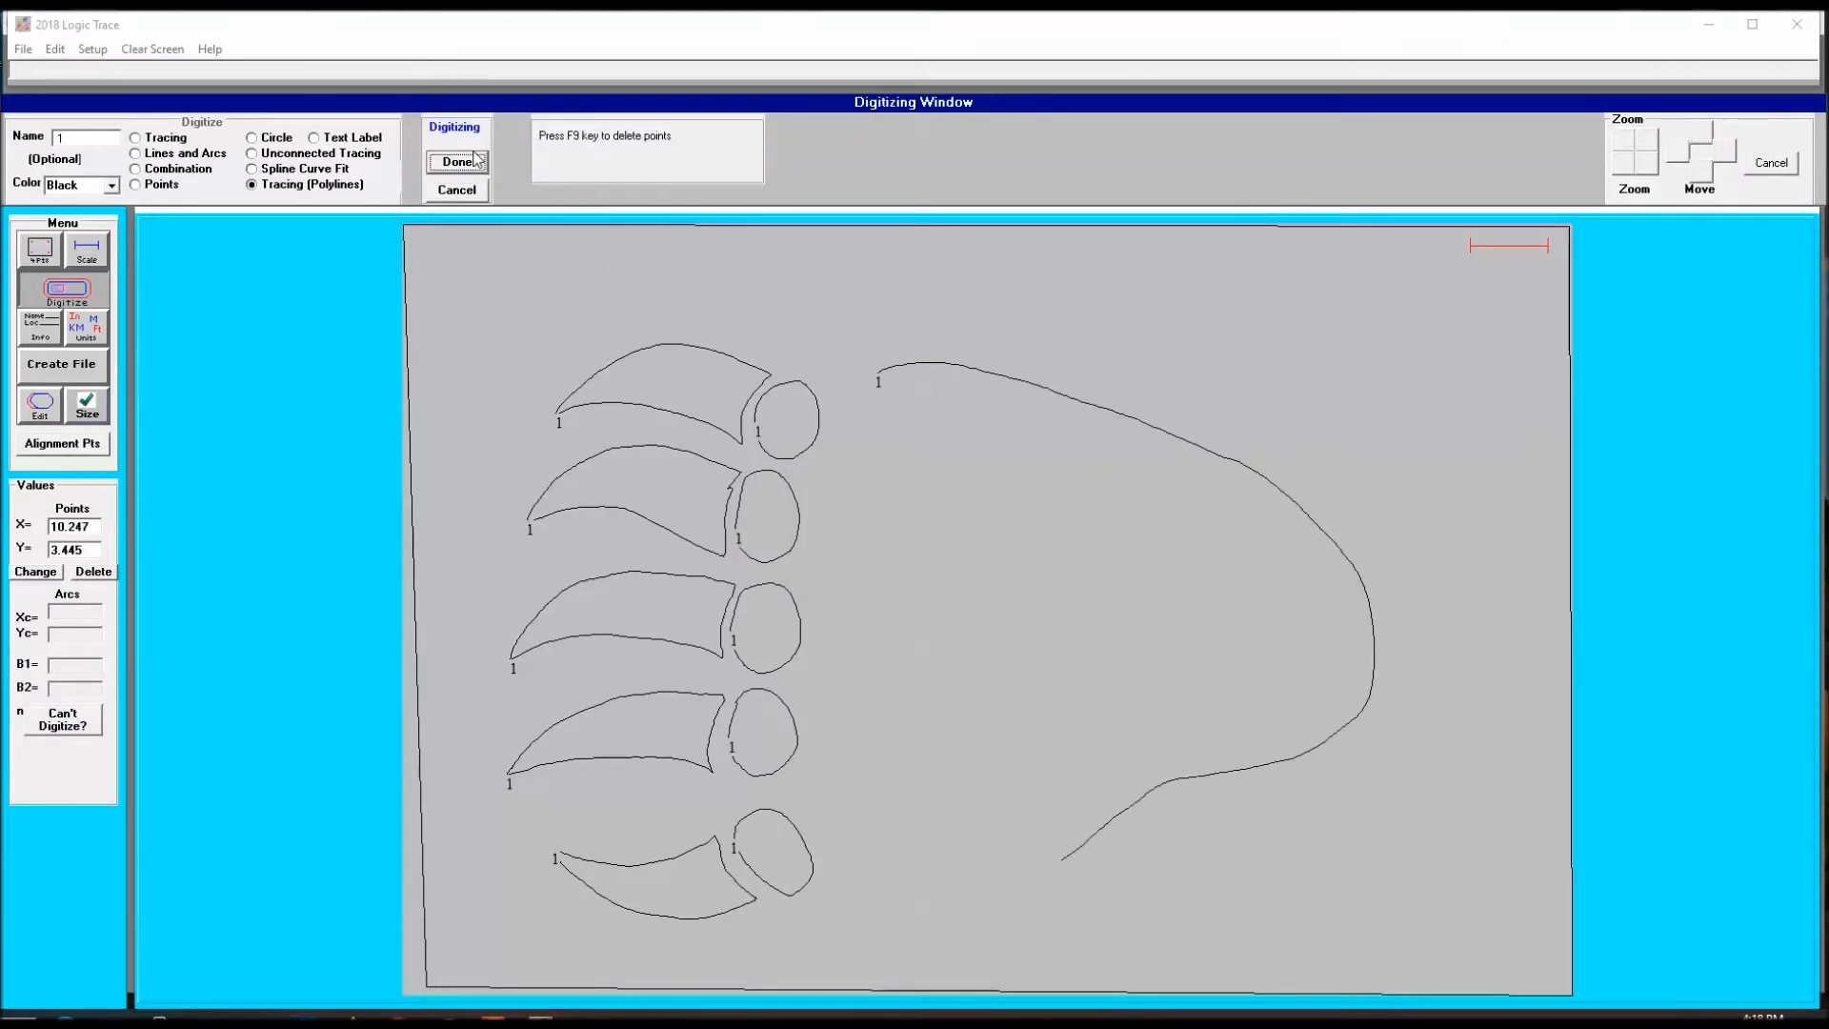
# Finish the palm pad outline, then trace the slender inner pad shape.
pyautogui.click(457, 161)
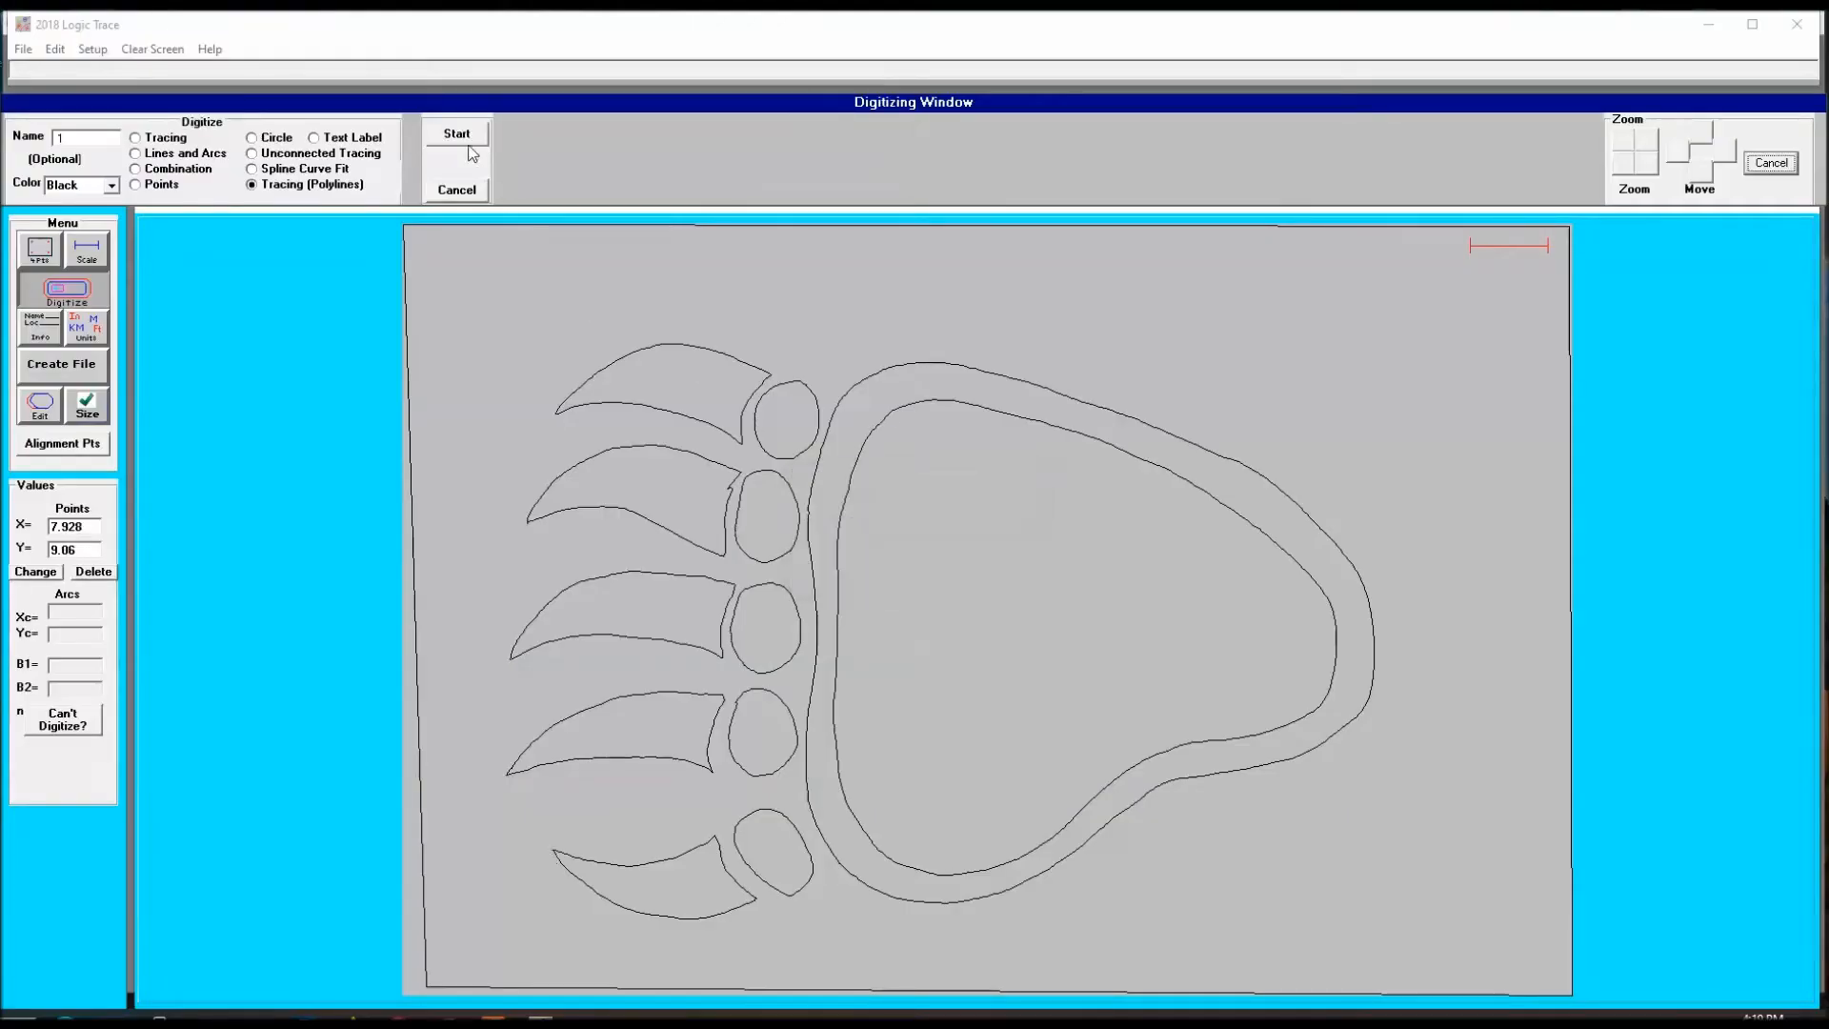
pyautogui.click(456, 133)
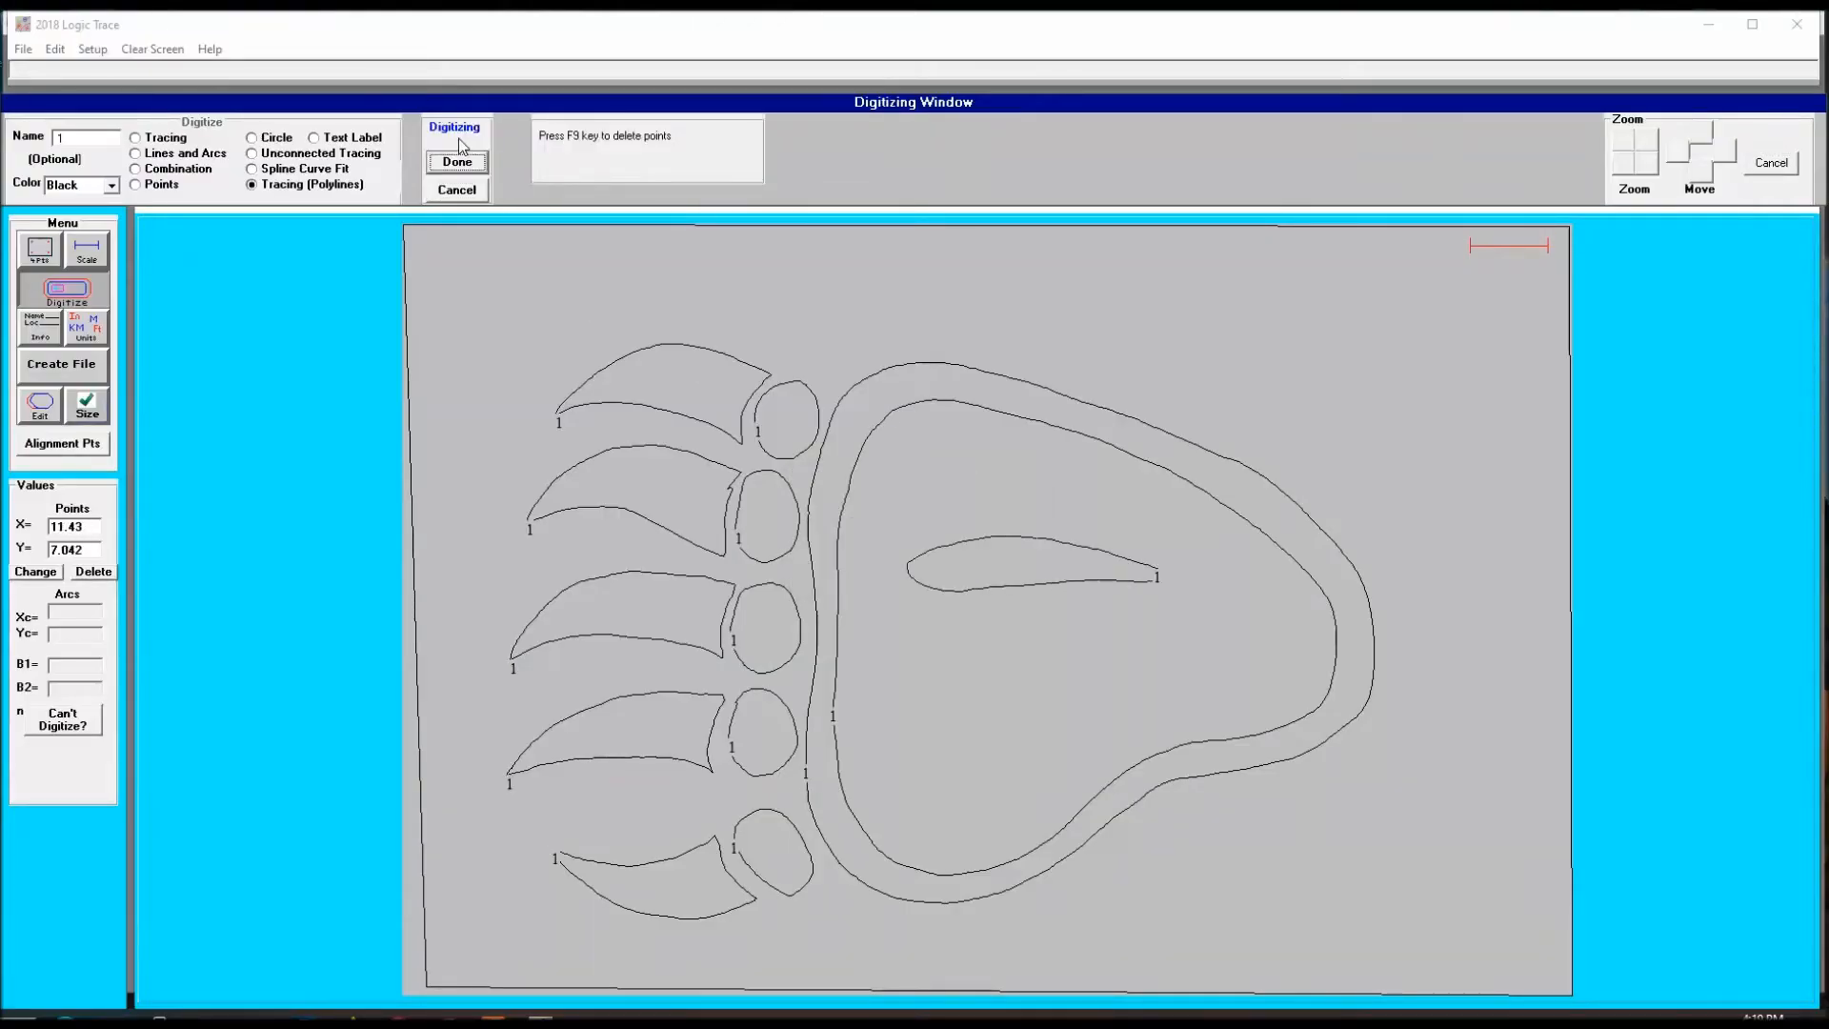
pyautogui.click(457, 161)
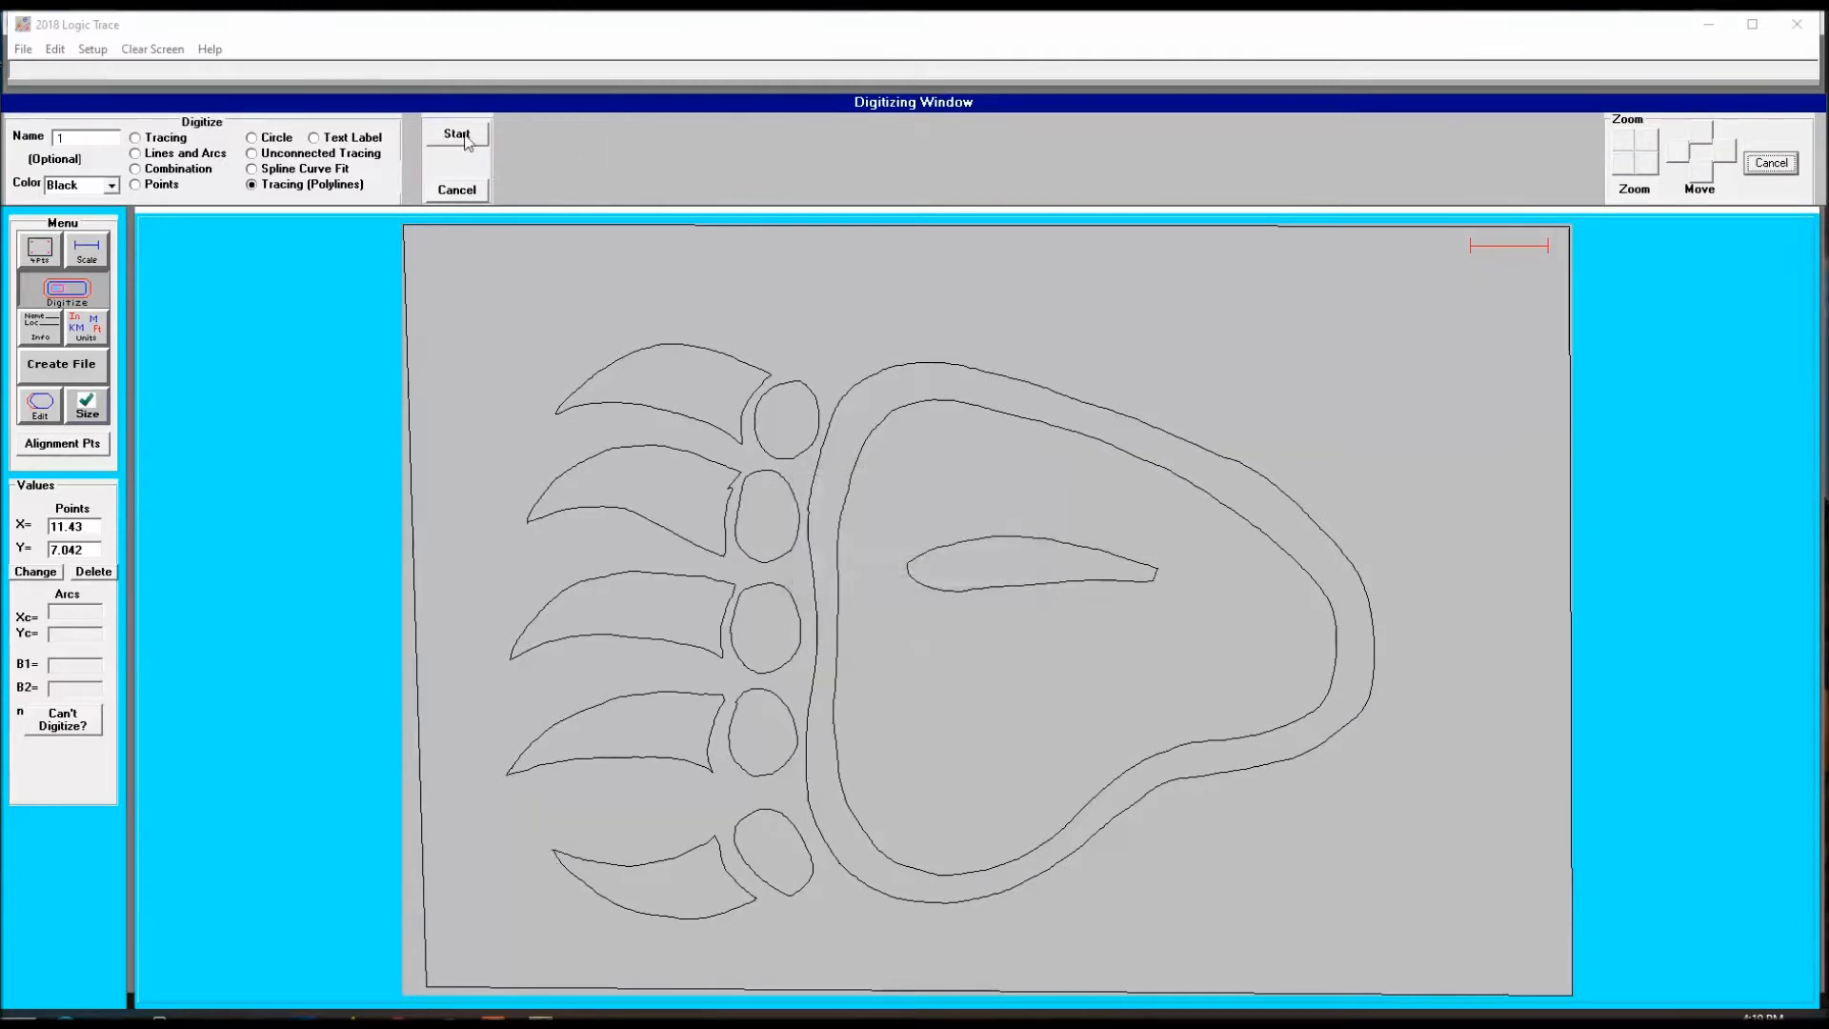
# Preview the visible V-Carve and profile toolpaths as black grooves on maple.
pyautogui.click(458, 133)
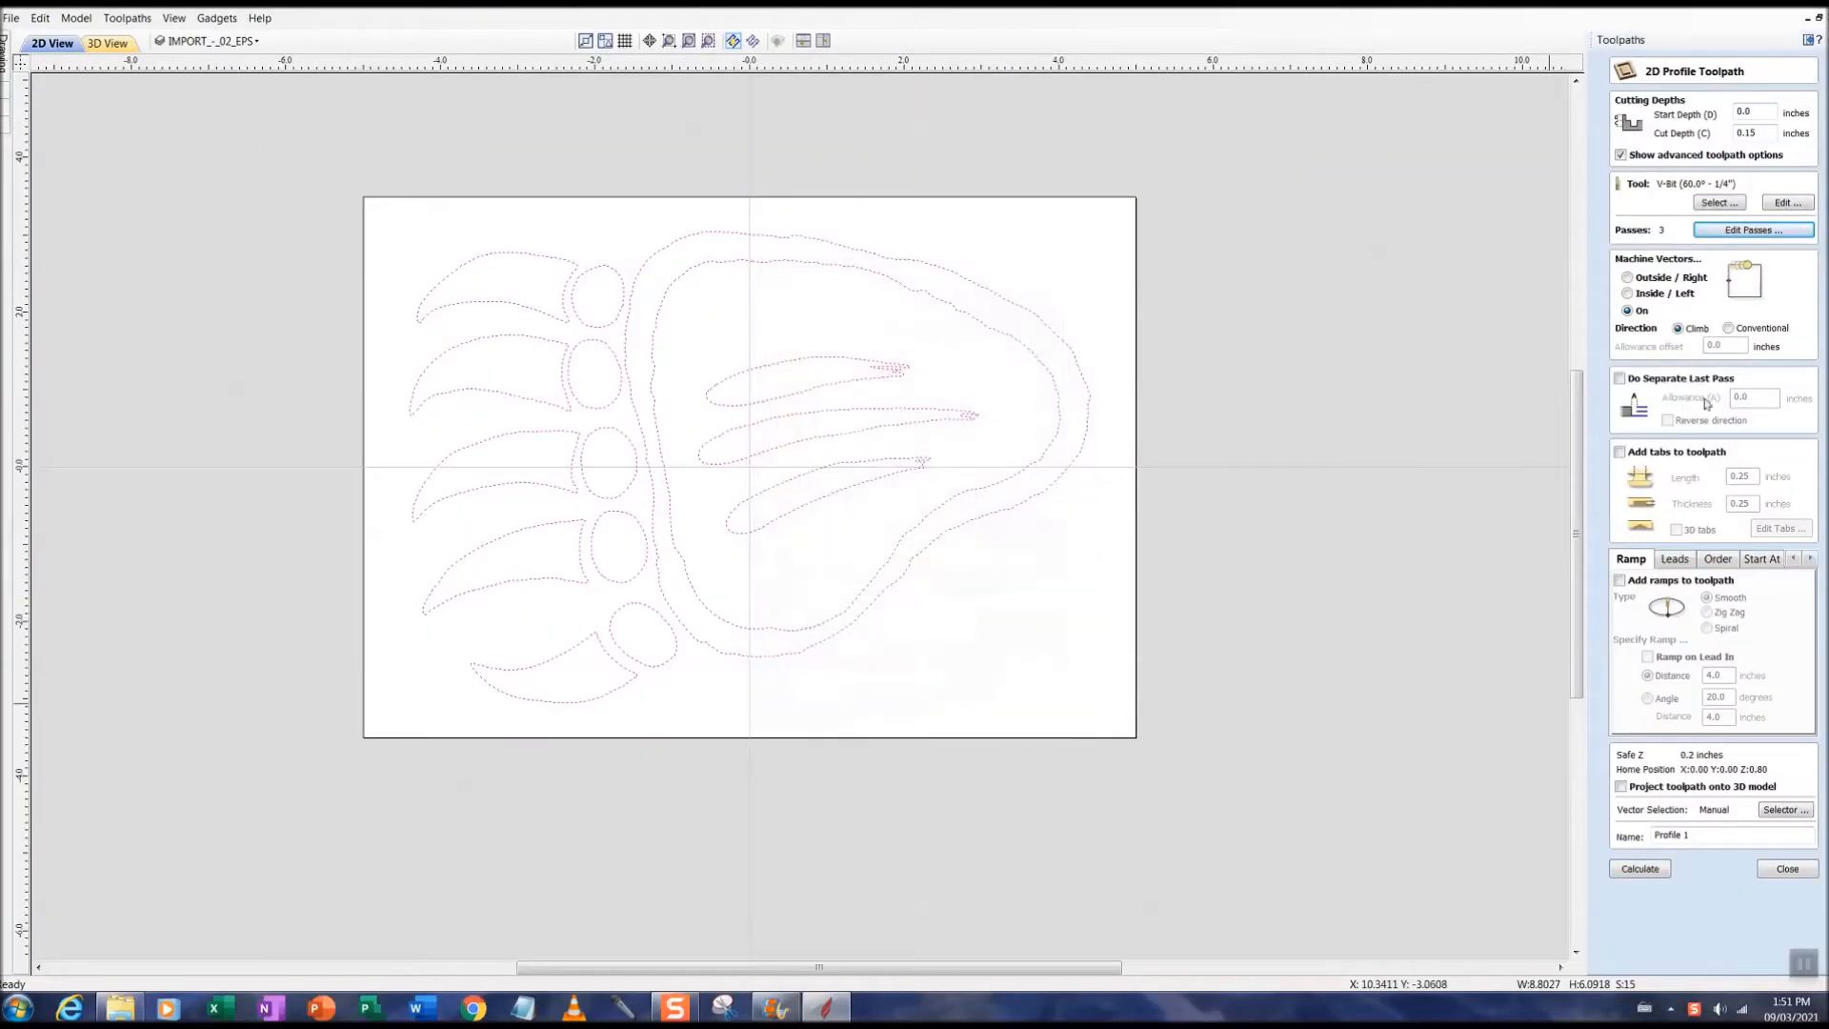
pyautogui.click(1640, 868)
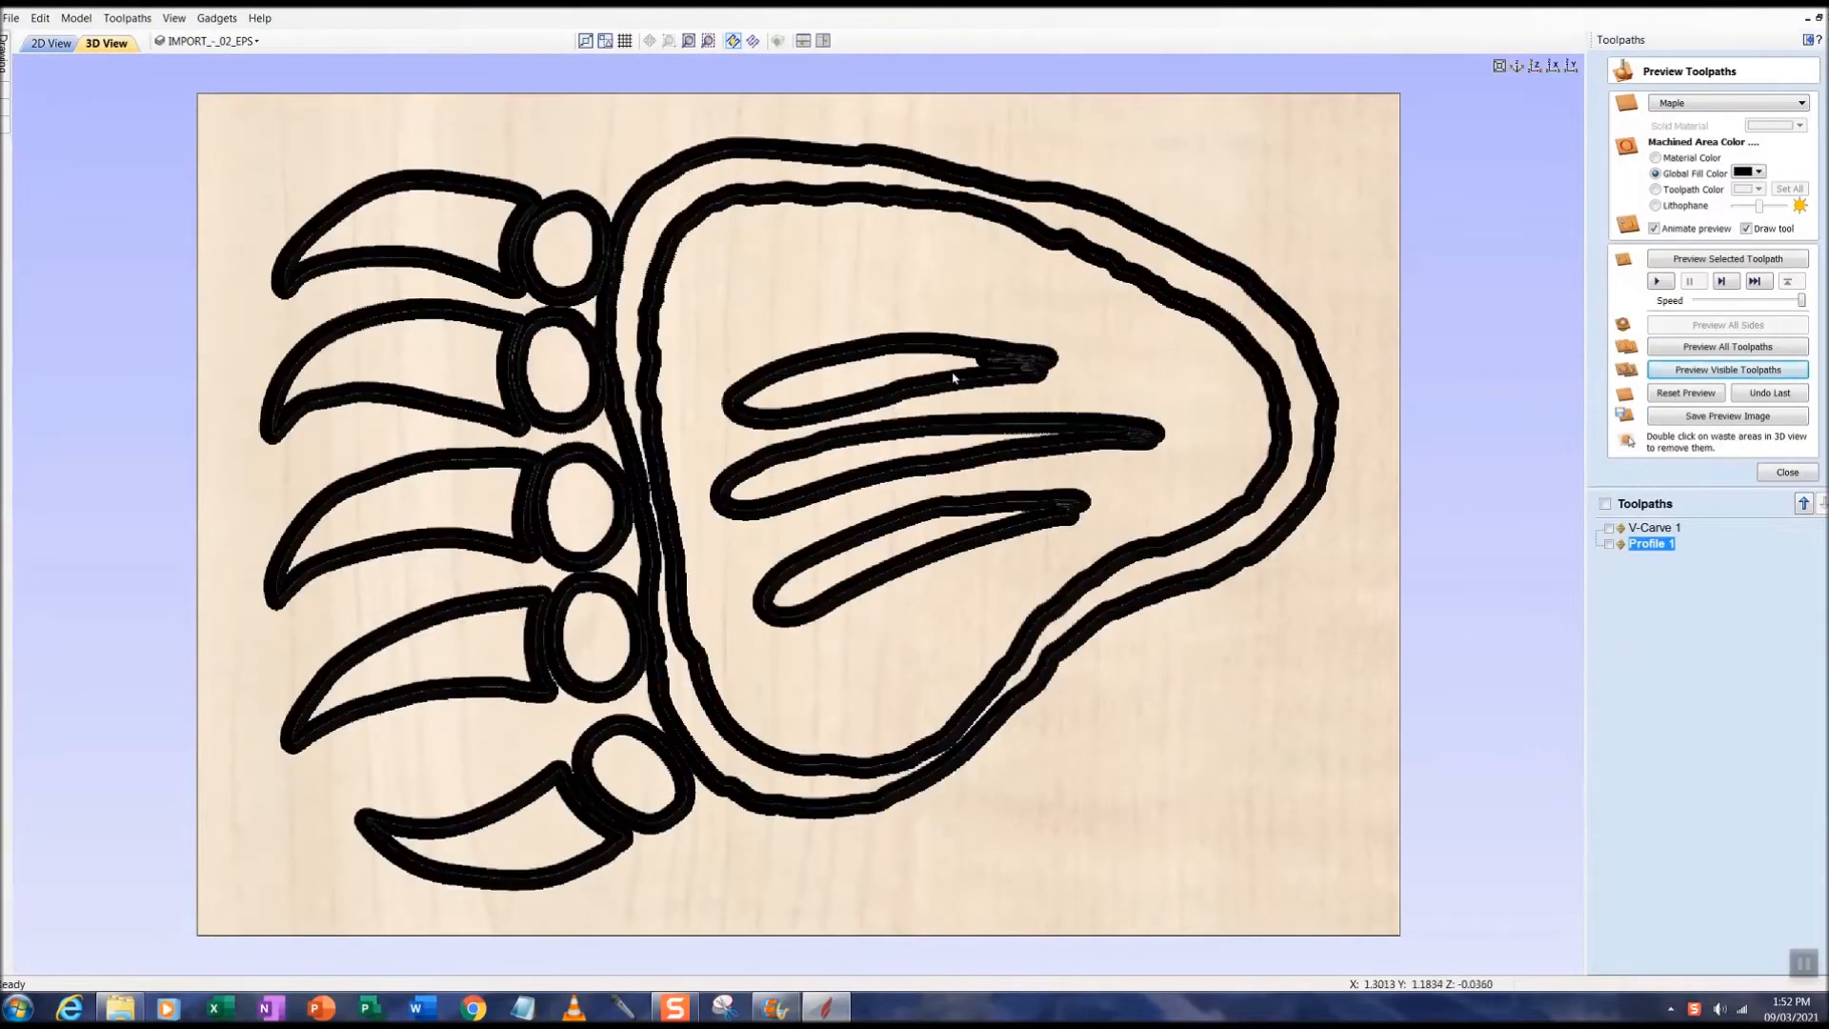